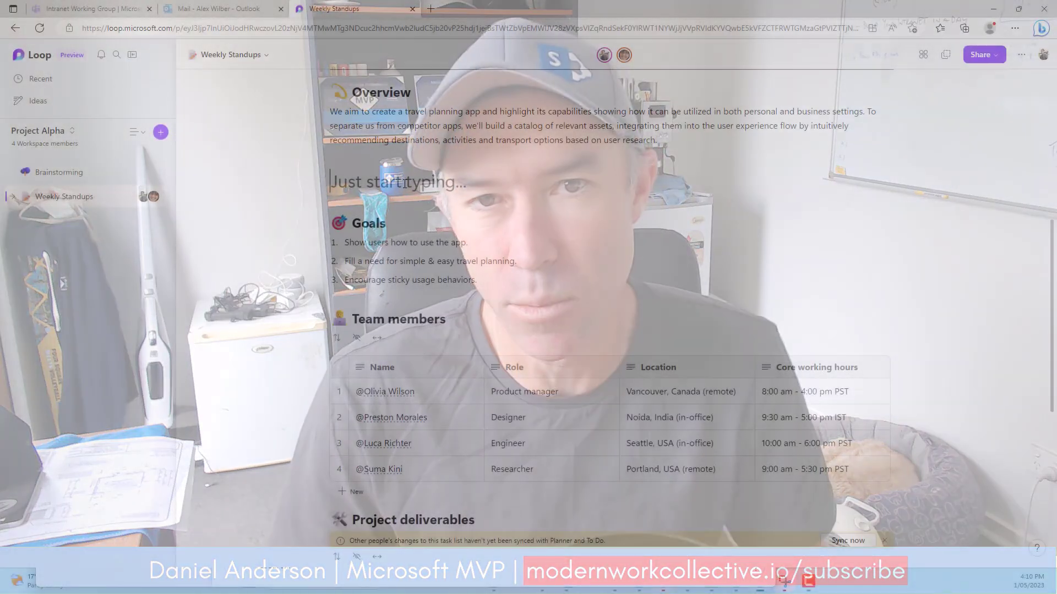
Step: Insert a voting table via /vo and add Employee Newsfeed with its pros and cons
{"action": "type", "text": "/vo"}
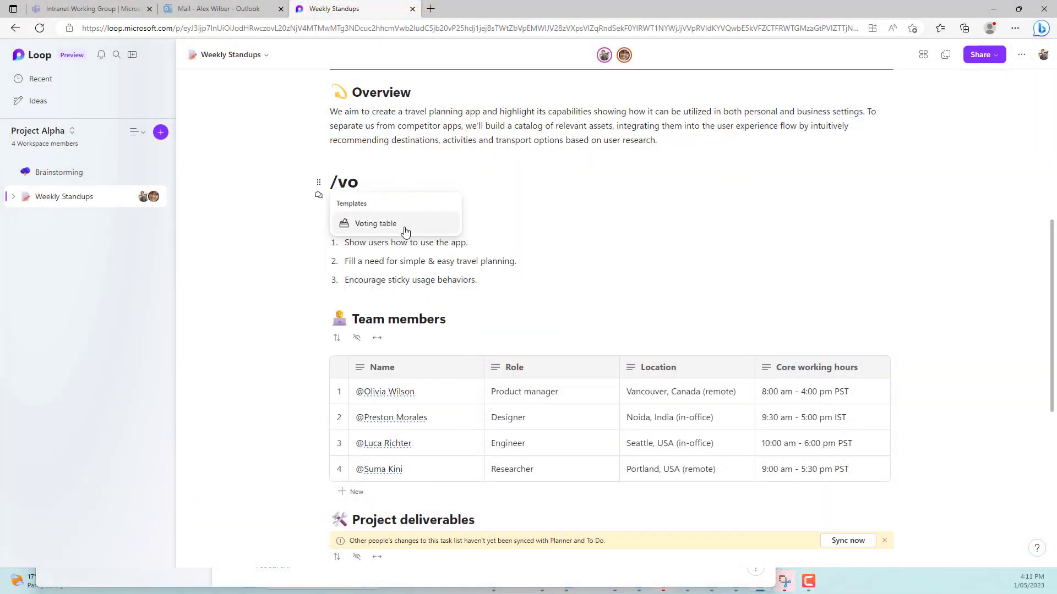
{"action": "left_click", "coordinate": [375, 223]}
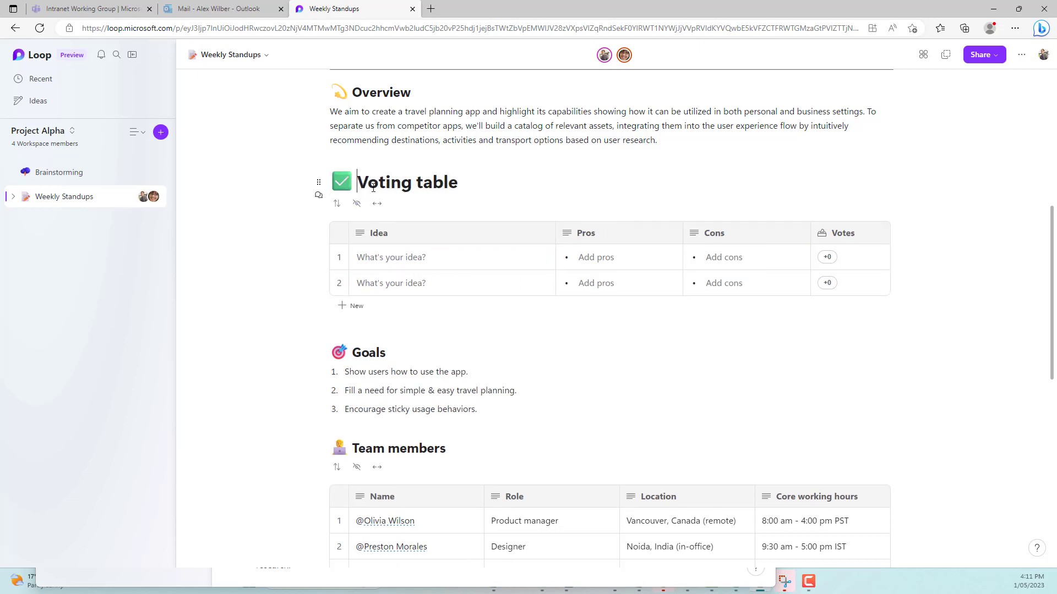
{"action": "type", "text": "Employee Newsfeed"}
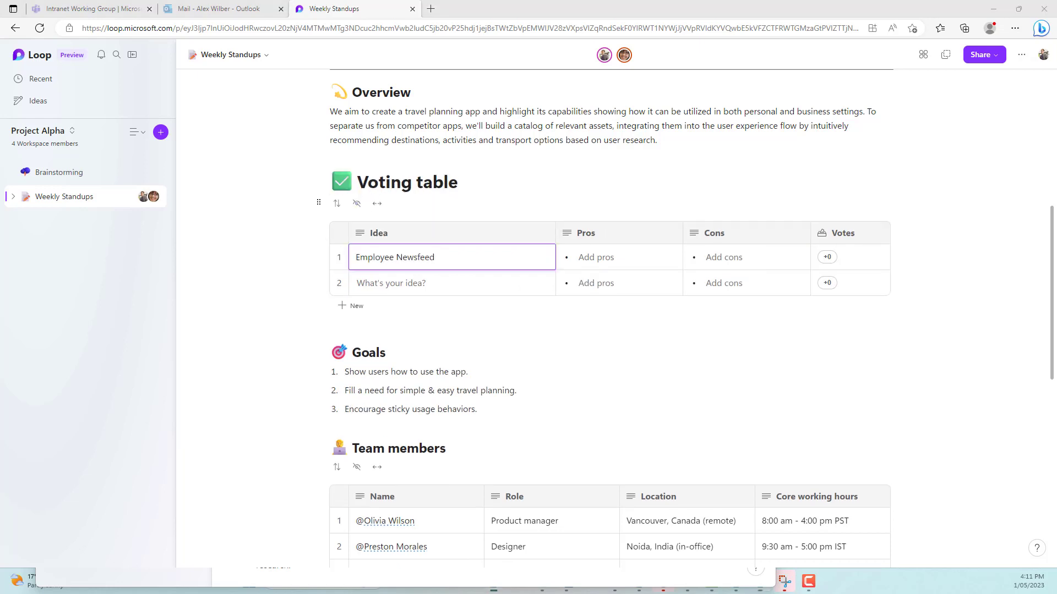
{"action": "left_click", "coordinate": [595, 257]}
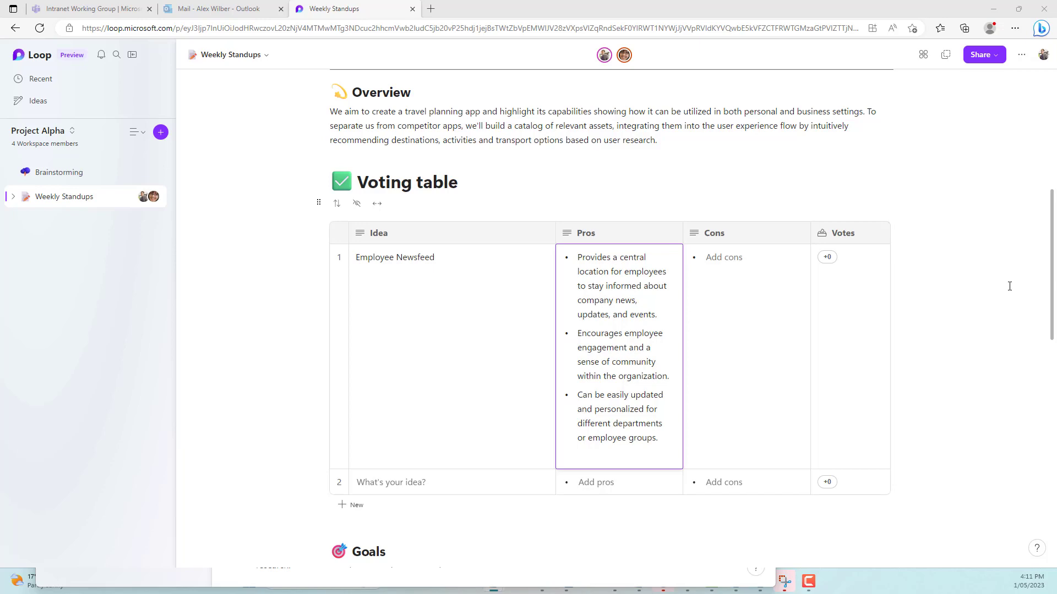
{"action": "left_click", "coordinate": [724, 257]}
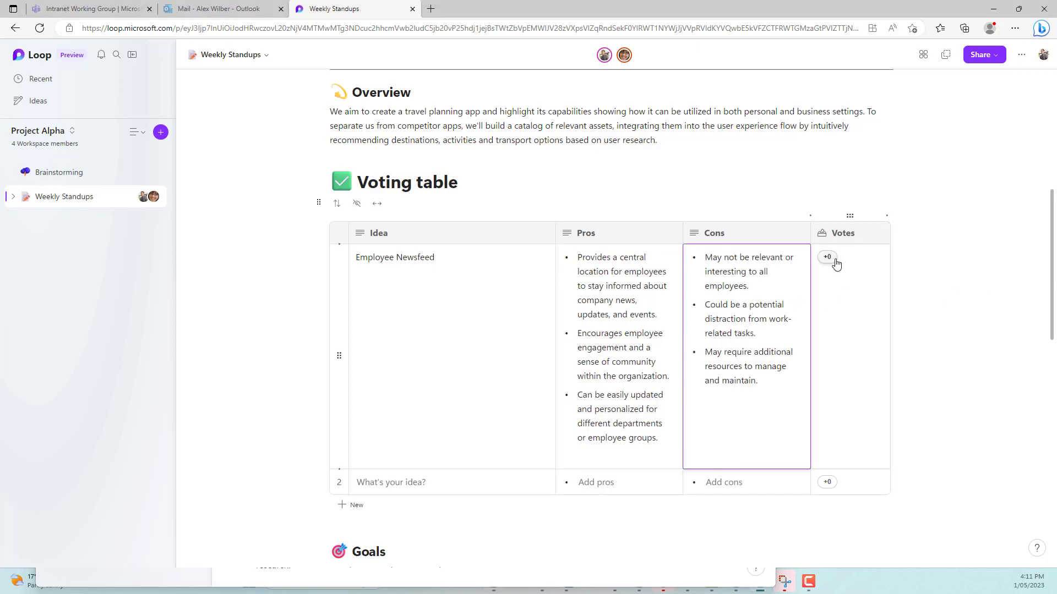
{"action": "left_click", "coordinate": [826, 257]}
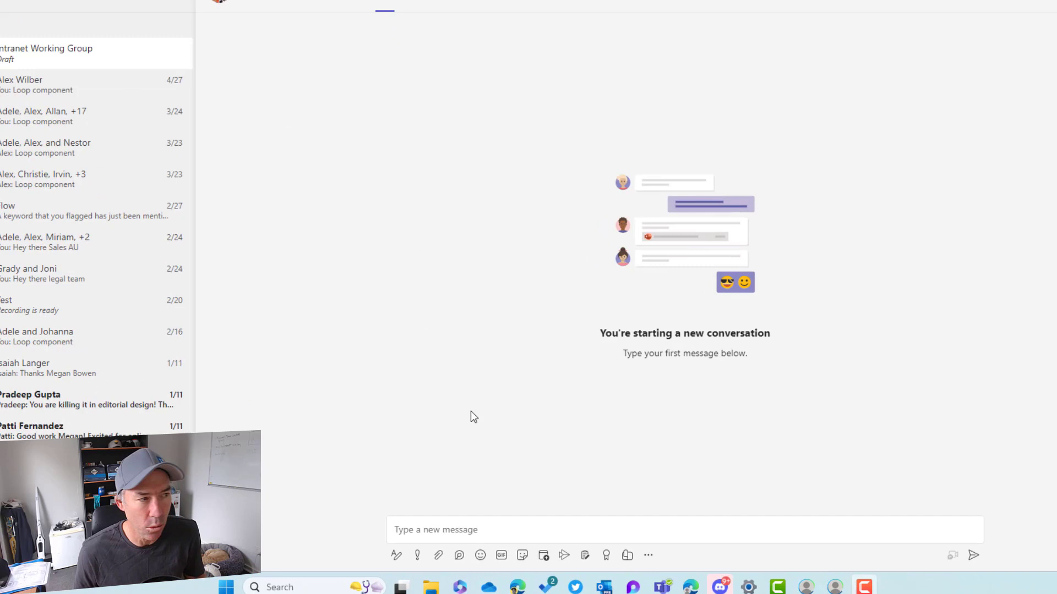
Step: Show the Loop component types available from the new chat's message toolbar
{"action": "left_click", "coordinate": [459, 555]}
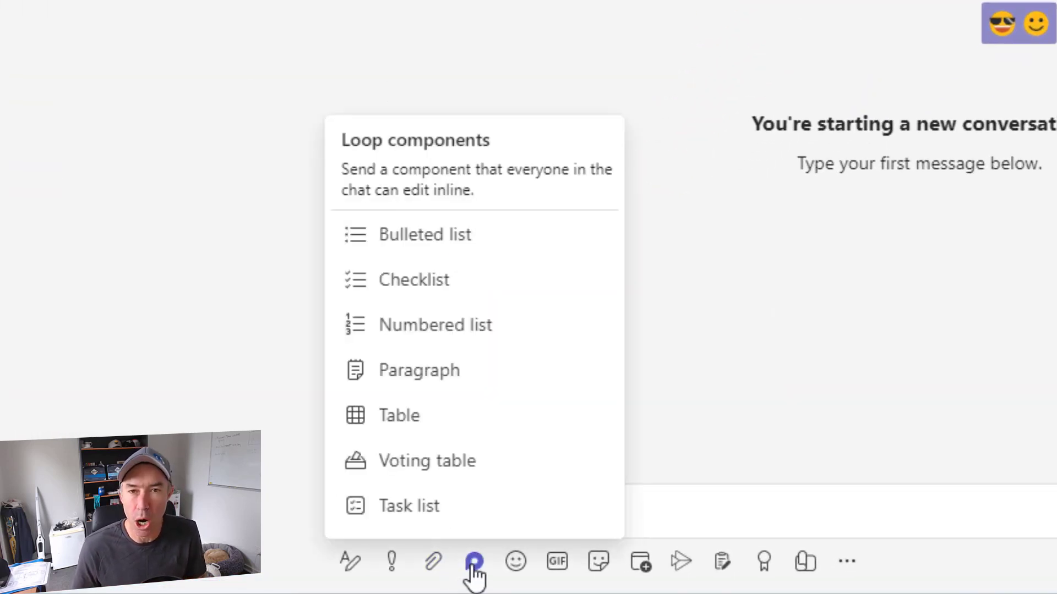
{"action": "mouse_move", "coordinate": [472, 573]}
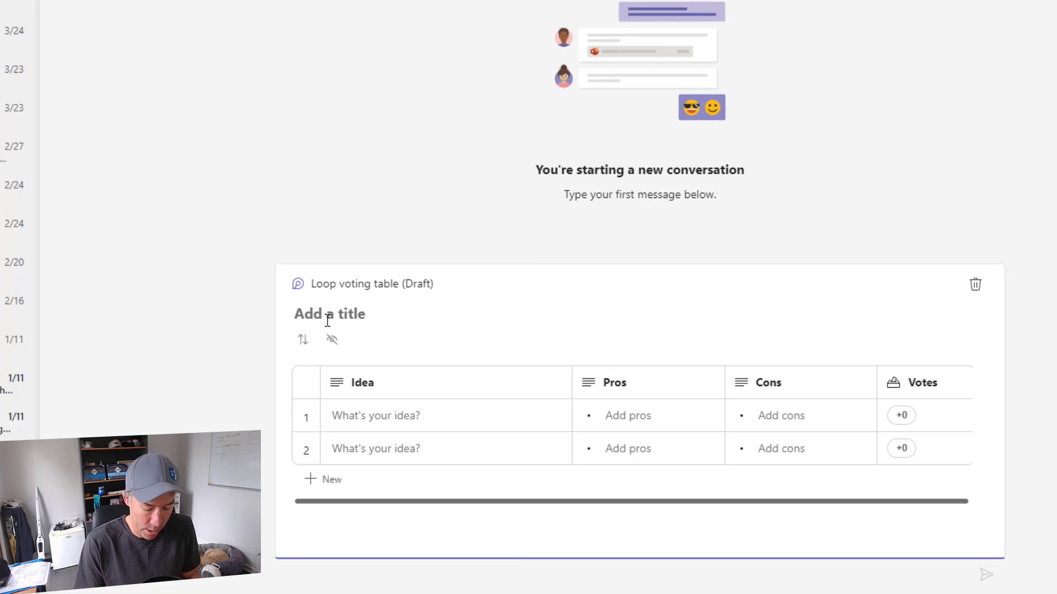
Step: Give the draft voting table the title 'Intranet Home Page Ideas'
{"action": "left_click", "coordinate": [329, 313]}
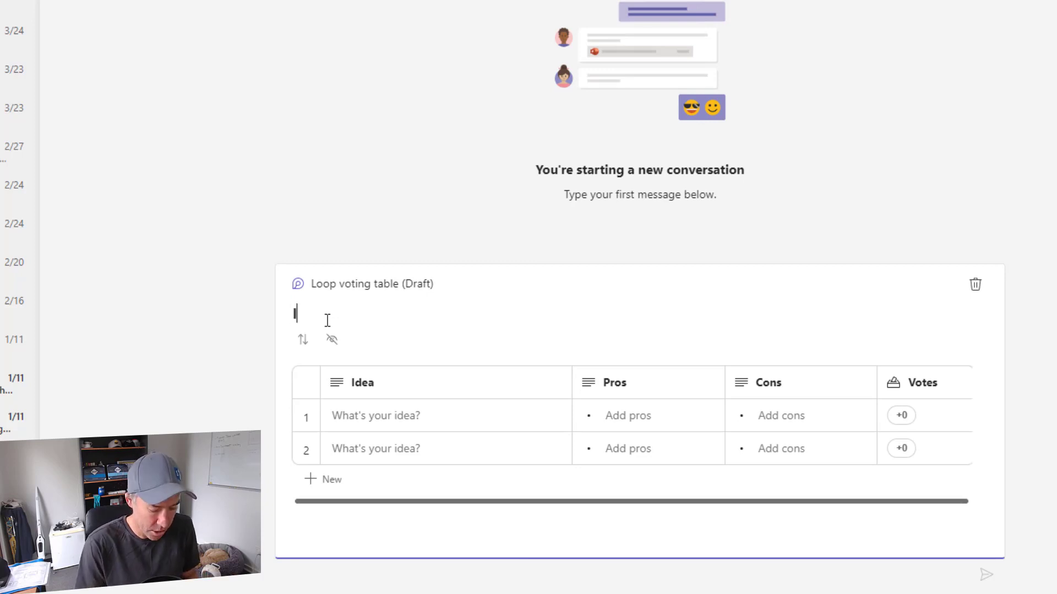
{"action": "type", "text": "Intranet Home Page I"}
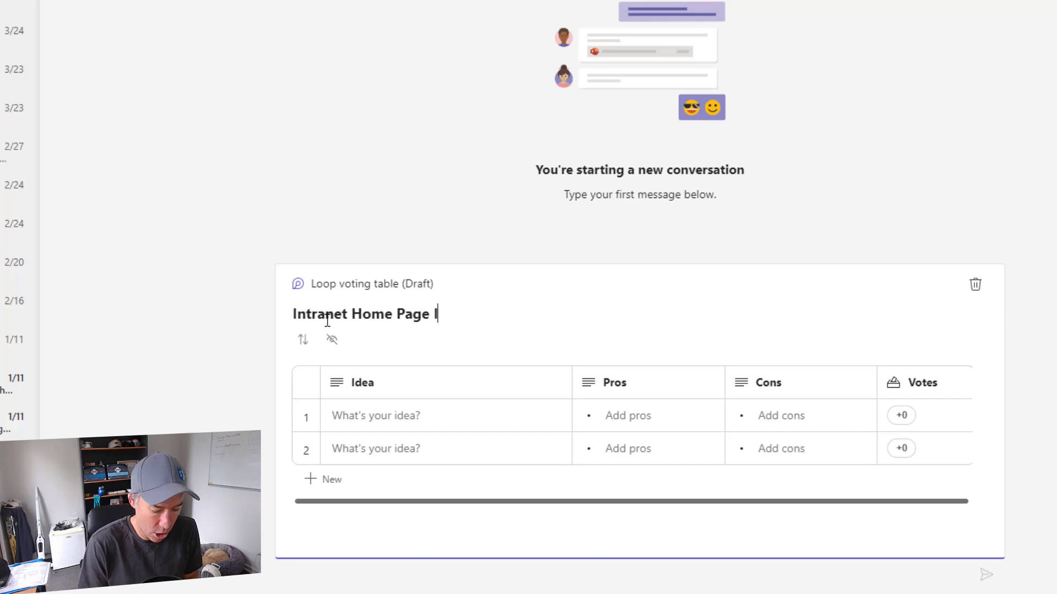
{"action": "type", "text": "deas"}
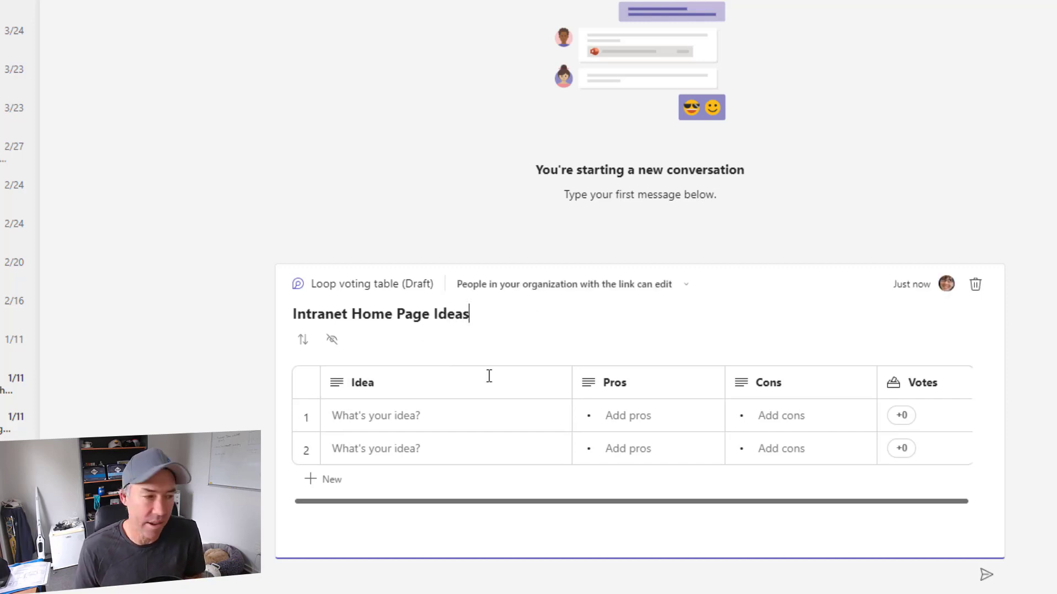
{"action": "mouse_move", "coordinate": [537, 371]}
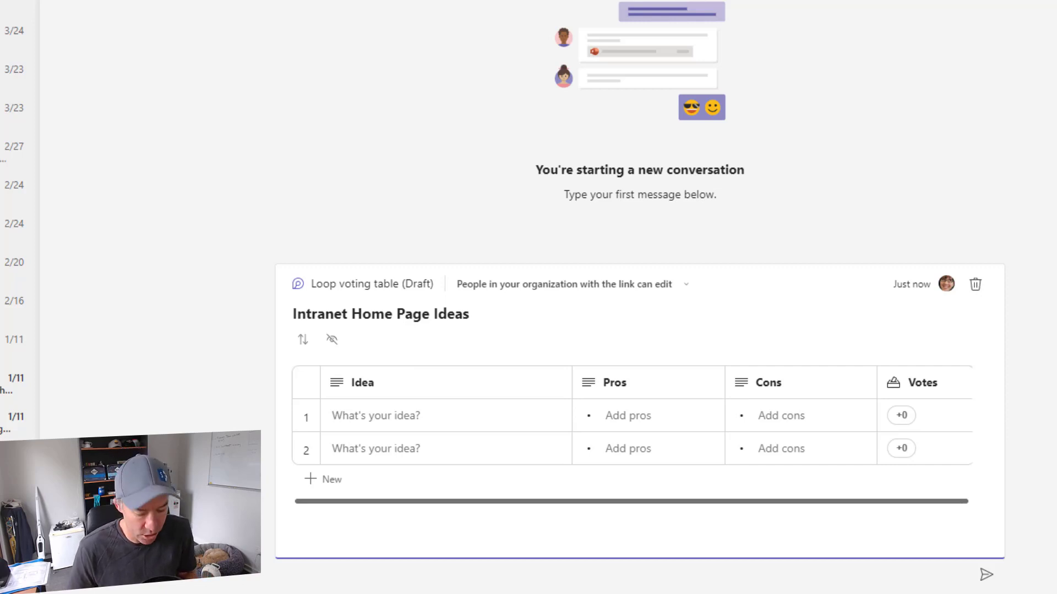
Step: Enter the ideas Employee Newsfeed, Quick Links and Employee Directory in the table rows
{"action": "left_click", "coordinate": [445, 415]}
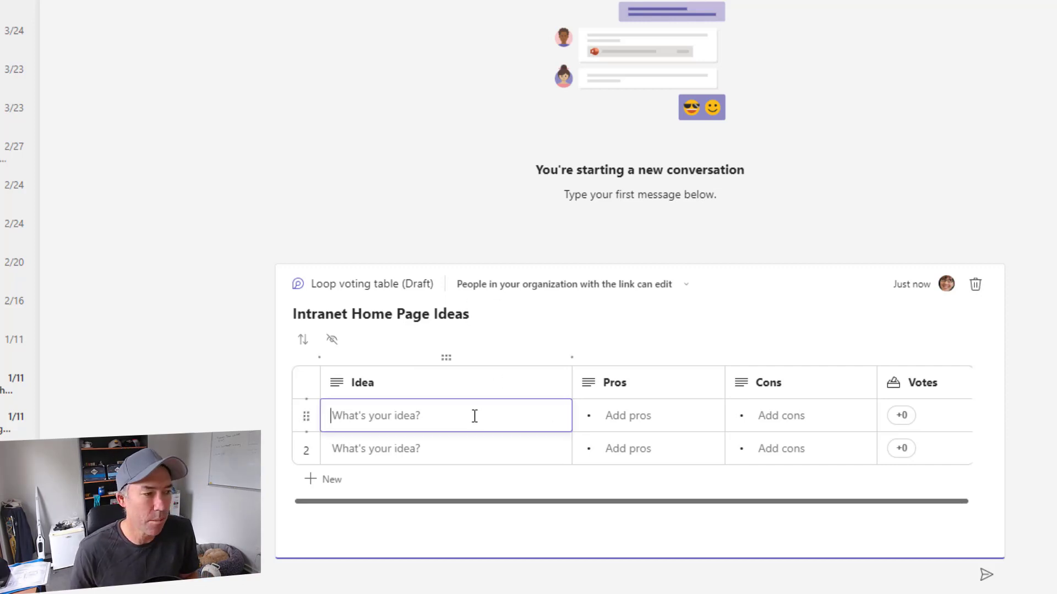
{"action": "type", "text": "Employee Newsfeed"}
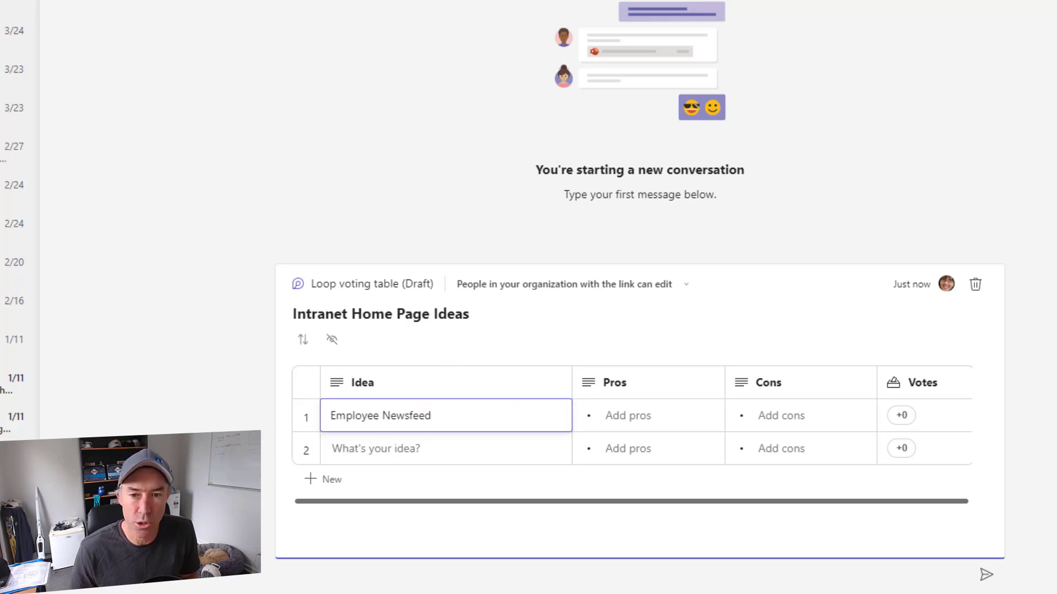
{"action": "left_click", "coordinate": [444, 449]}
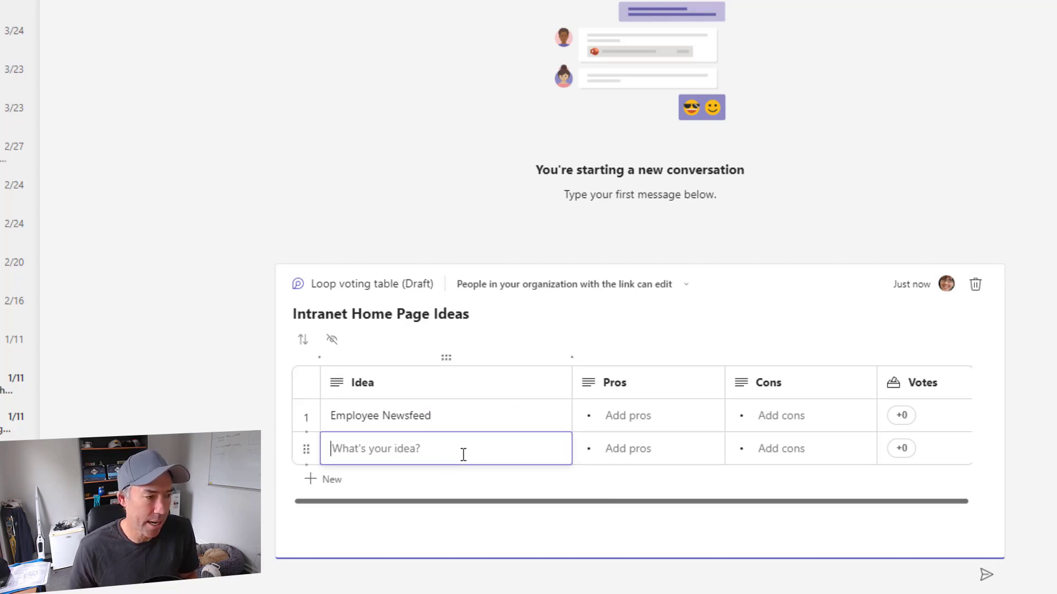
{"action": "type", "text": "Quick Links"}
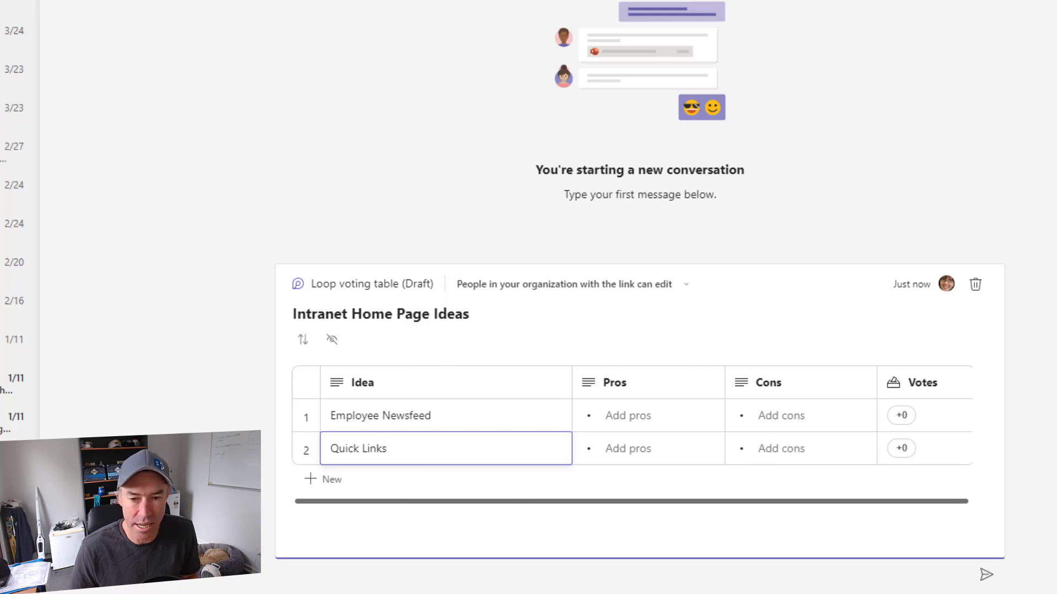
{"action": "mouse_move", "coordinate": [398, 493]}
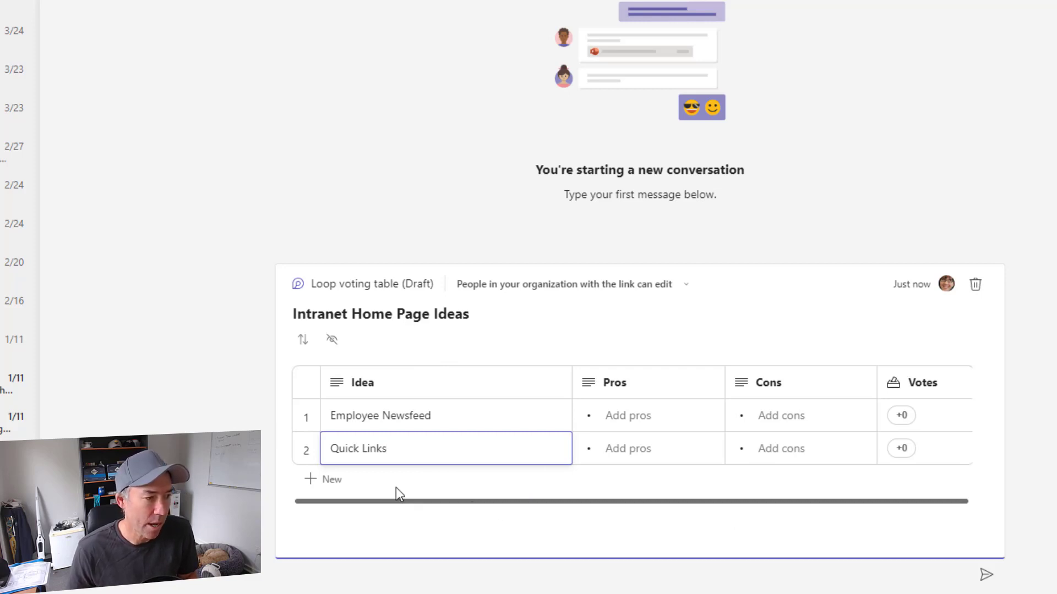
{"action": "type", "text": "Employee Directory"}
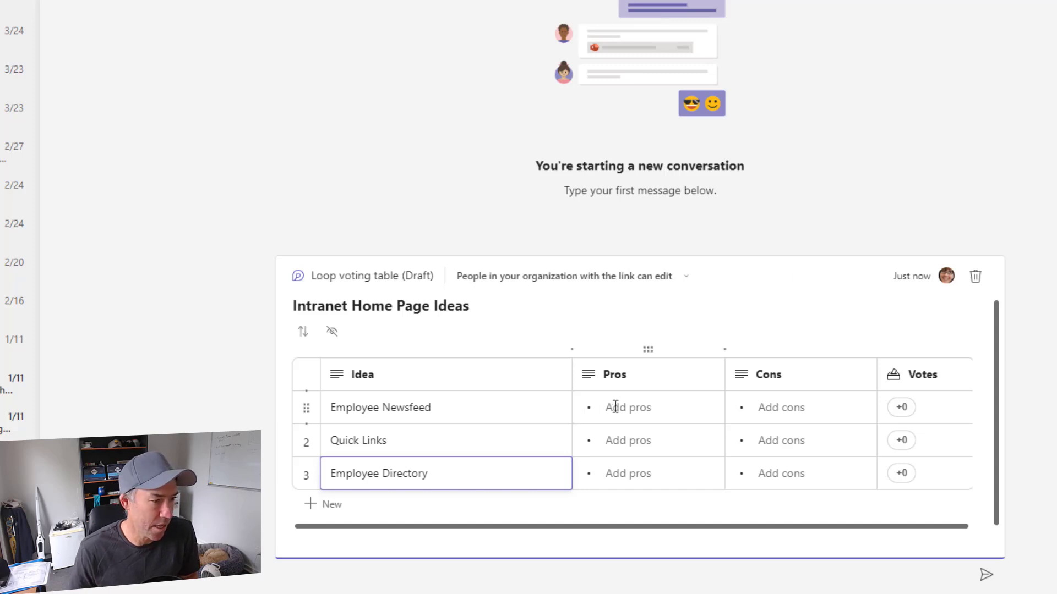
Step: Fill in pros and cons for Quick Links and begin Employee Directory's pros
{"action": "scroll", "scroll_direction": "down", "scroll_amount": 3}
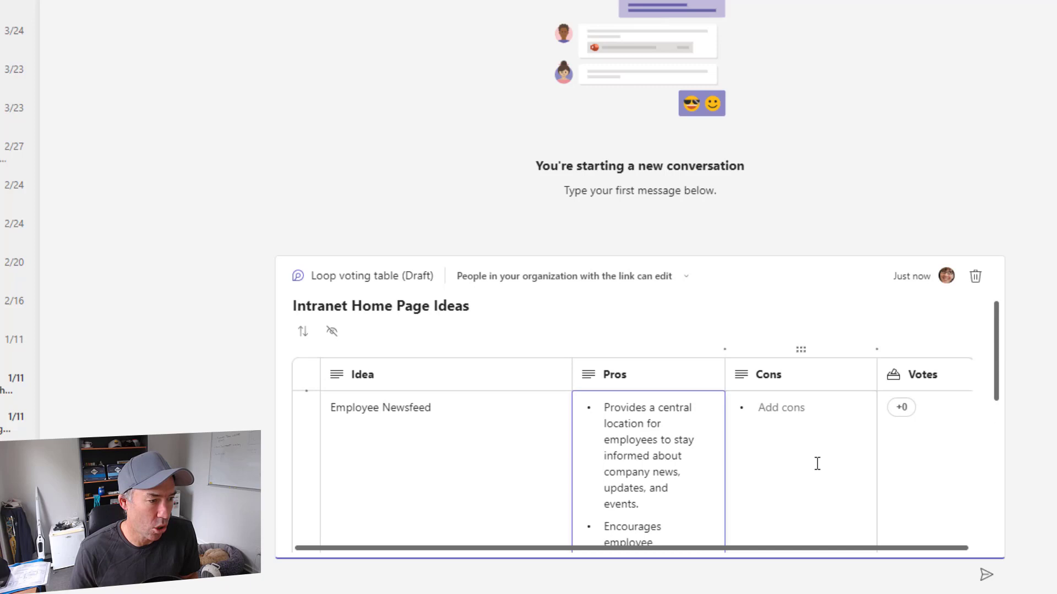
{"action": "scroll", "scroll_direction": "down", "scroll_amount": 3}
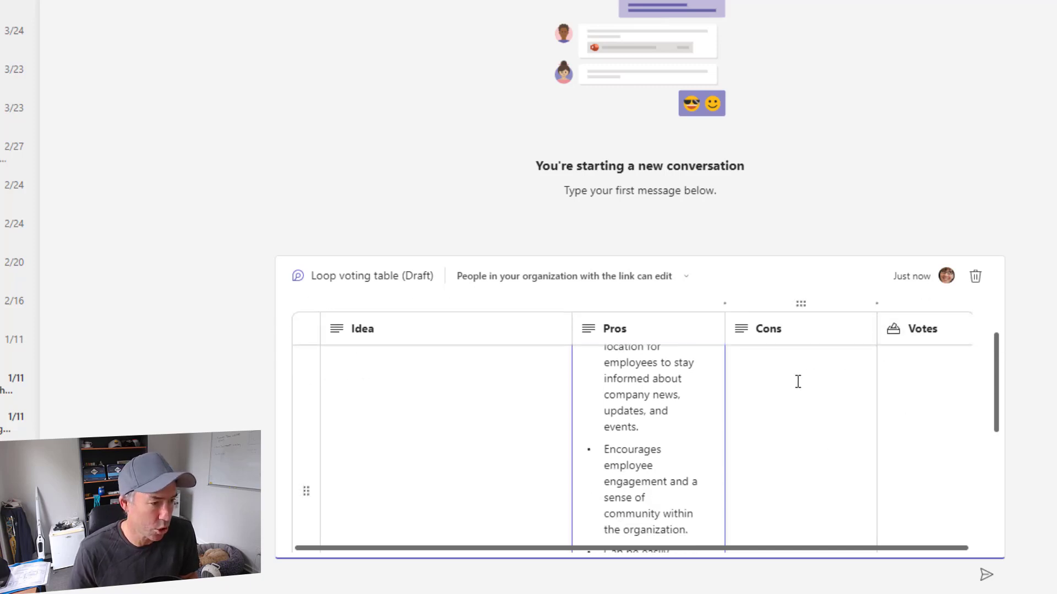
{"action": "scroll", "scroll_direction": "up", "scroll_amount": 3}
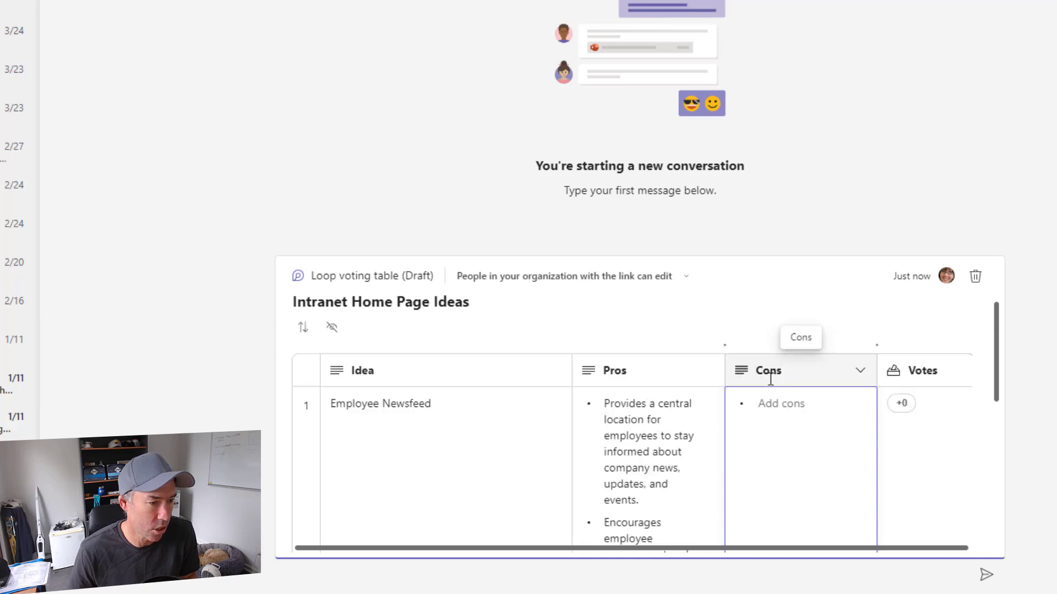
{"action": "scroll", "scroll_direction": "down", "scroll_amount": 3}
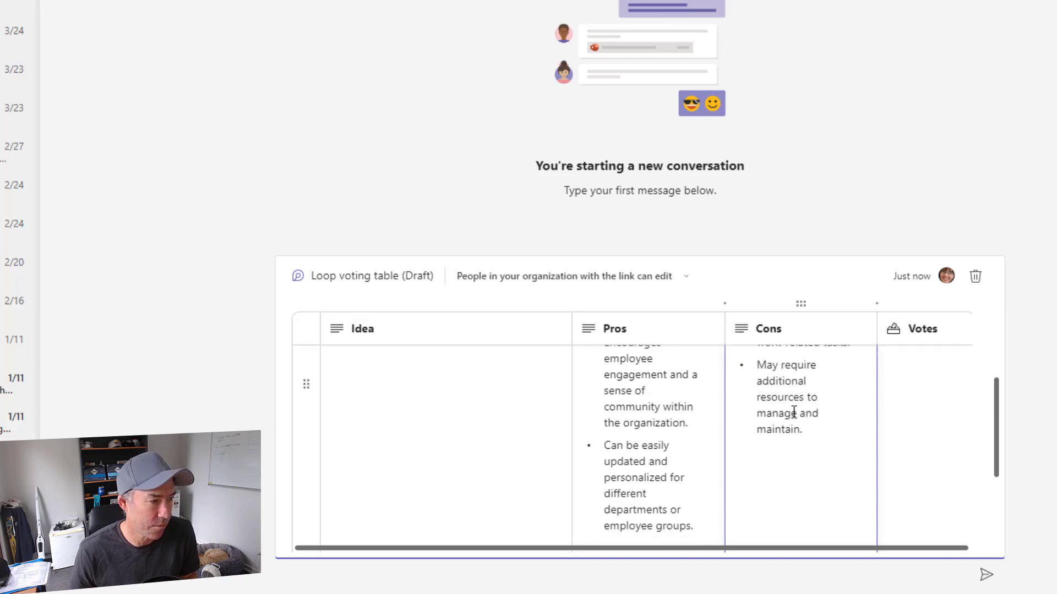
{"action": "scroll", "scroll_direction": "down", "scroll_amount": 3}
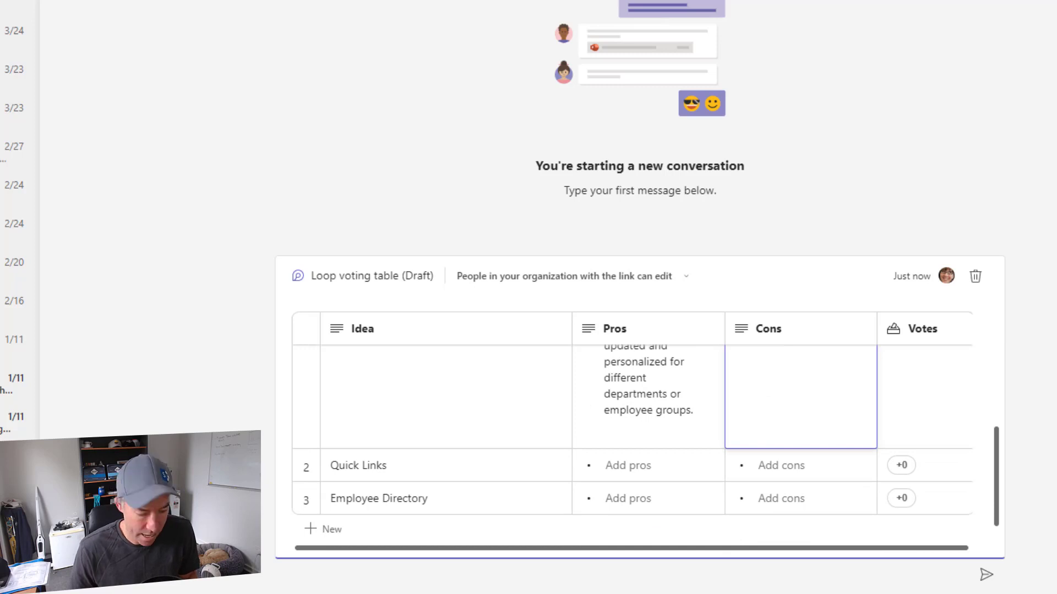
{"action": "left_click", "coordinate": [648, 465]}
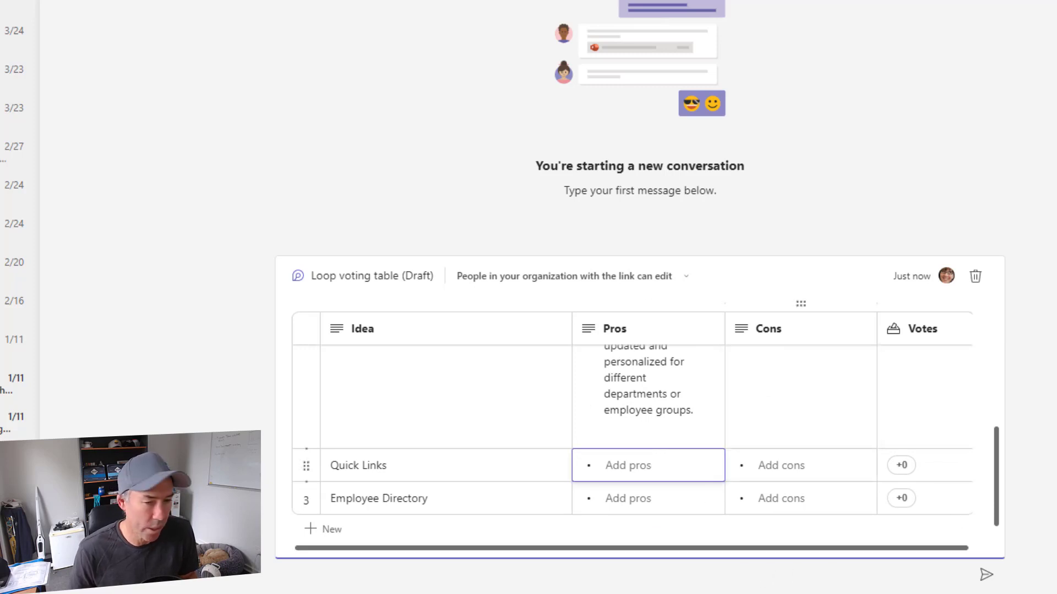
{"action": "scroll", "scroll_direction": "down", "scroll_amount": 3}
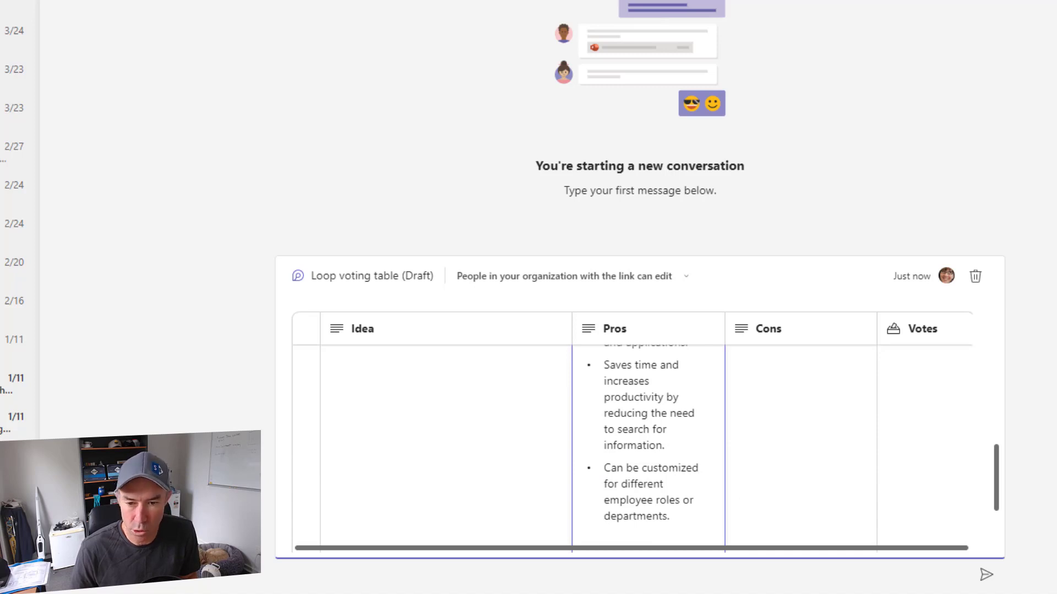
{"action": "mouse_move", "coordinate": [796, 407]}
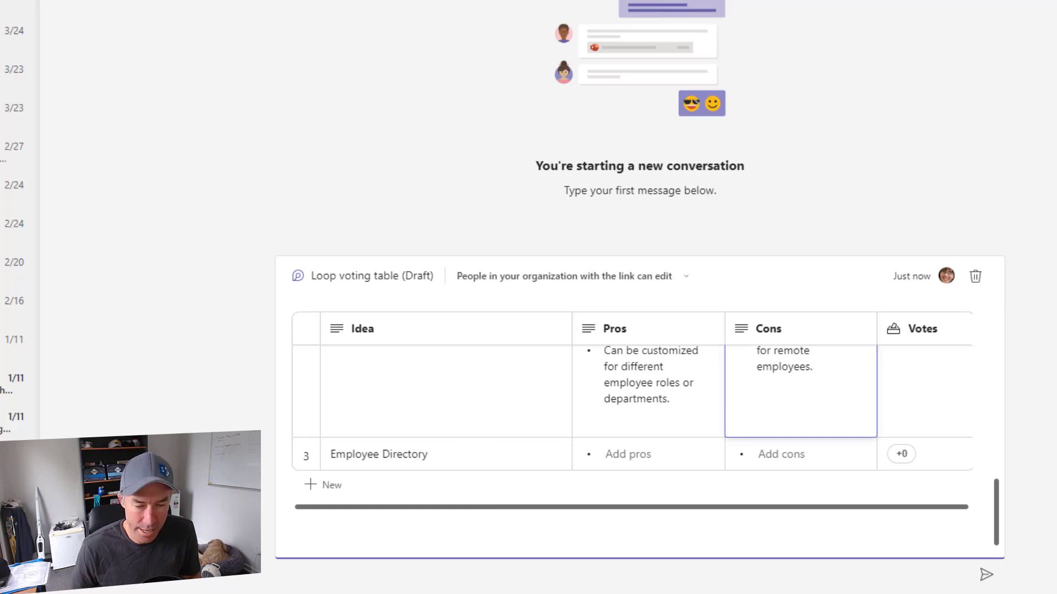
{"action": "left_click", "coordinate": [647, 454]}
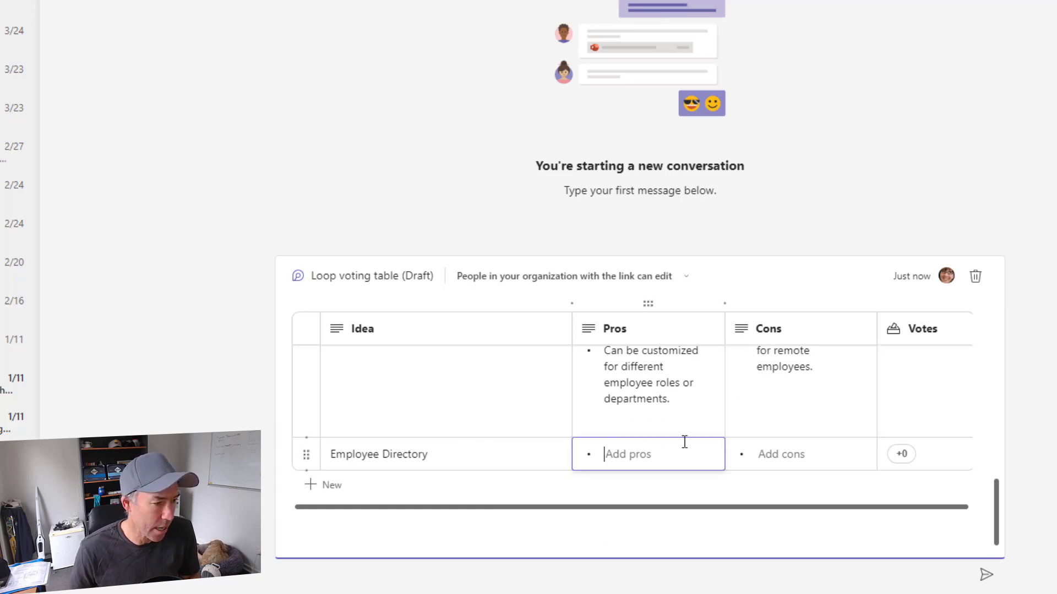
{"action": "scroll", "scroll_direction": "down", "scroll_amount": 3}
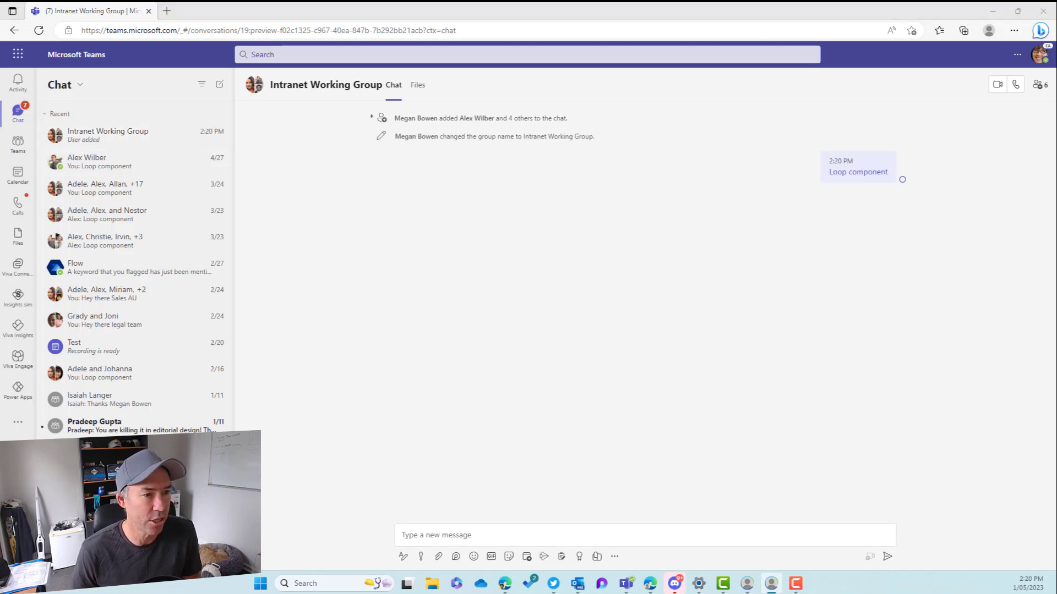
Step: In the Intranet Working Group chat, cast a vote for Employee Newsfeed
{"action": "left_click", "coordinate": [108, 135]}
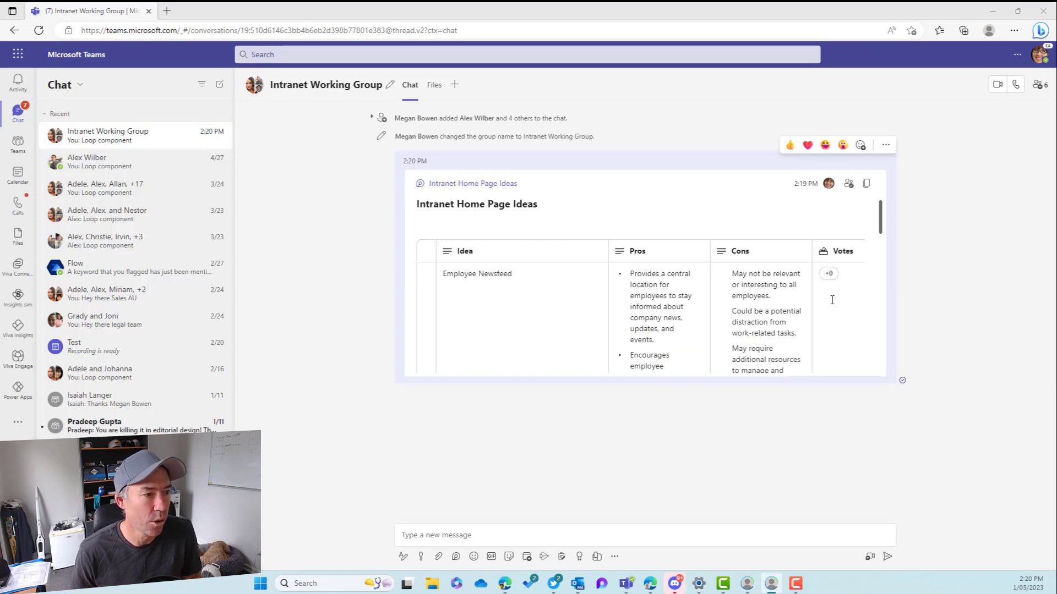
{"action": "scroll", "scroll_direction": "down", "scroll_amount": 3}
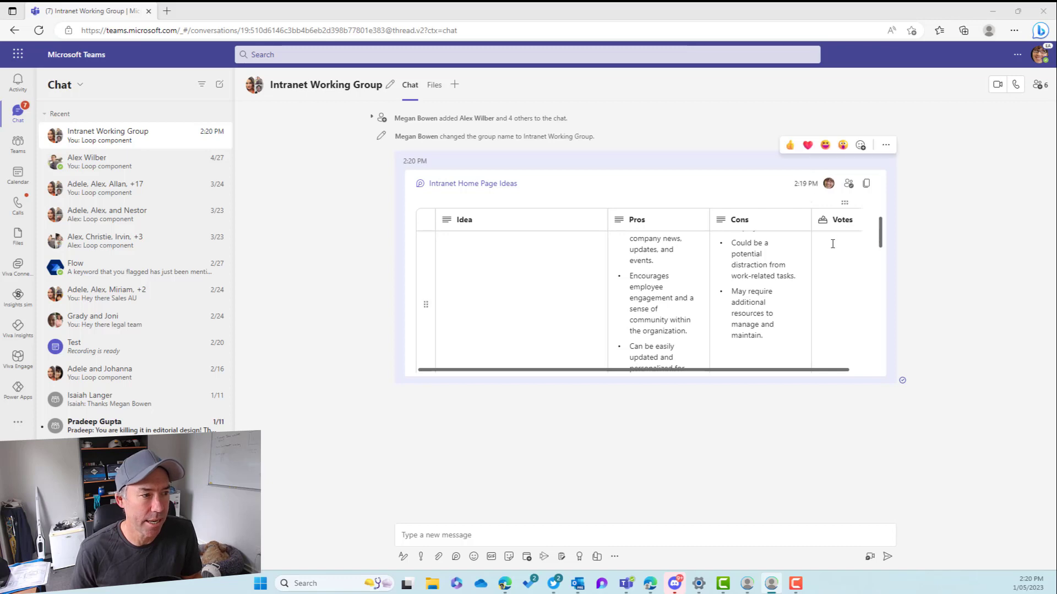
{"action": "scroll", "scroll_direction": "up", "scroll_amount": 3}
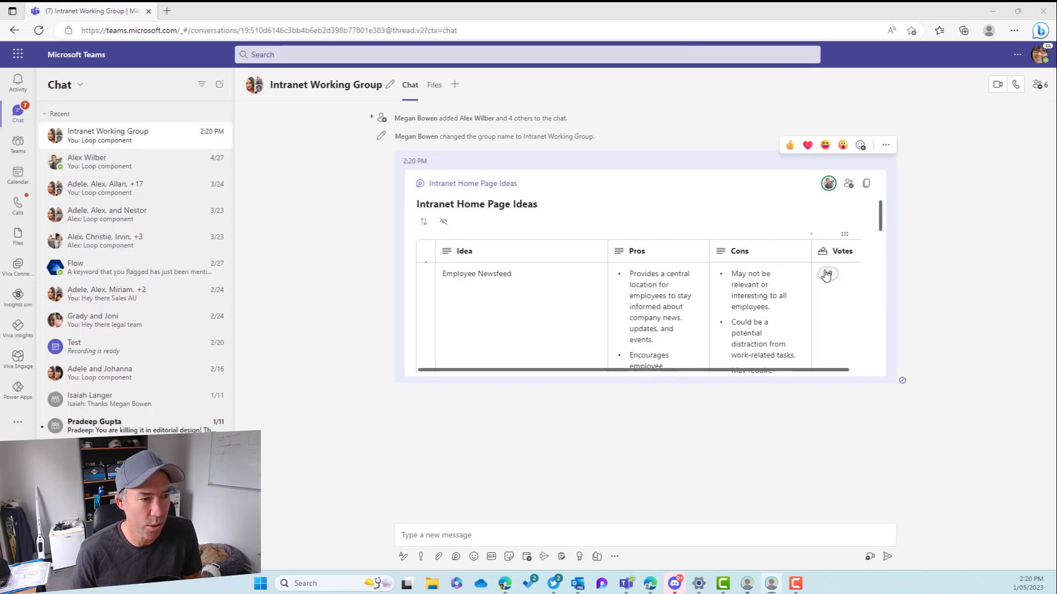
{"action": "left_click", "coordinate": [826, 274]}
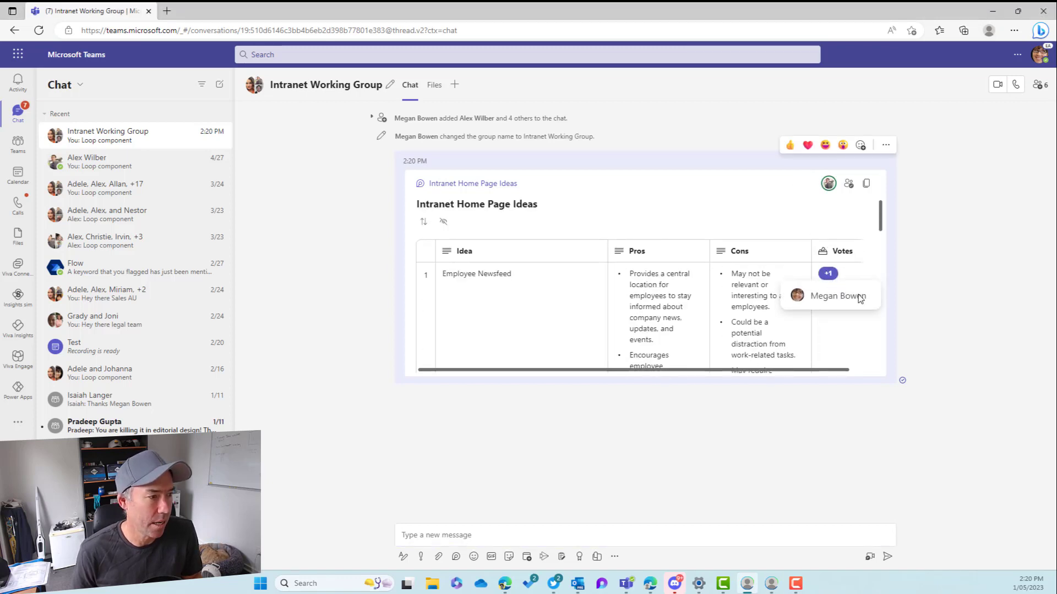
{"action": "scroll", "scroll_direction": "down", "scroll_amount": 3}
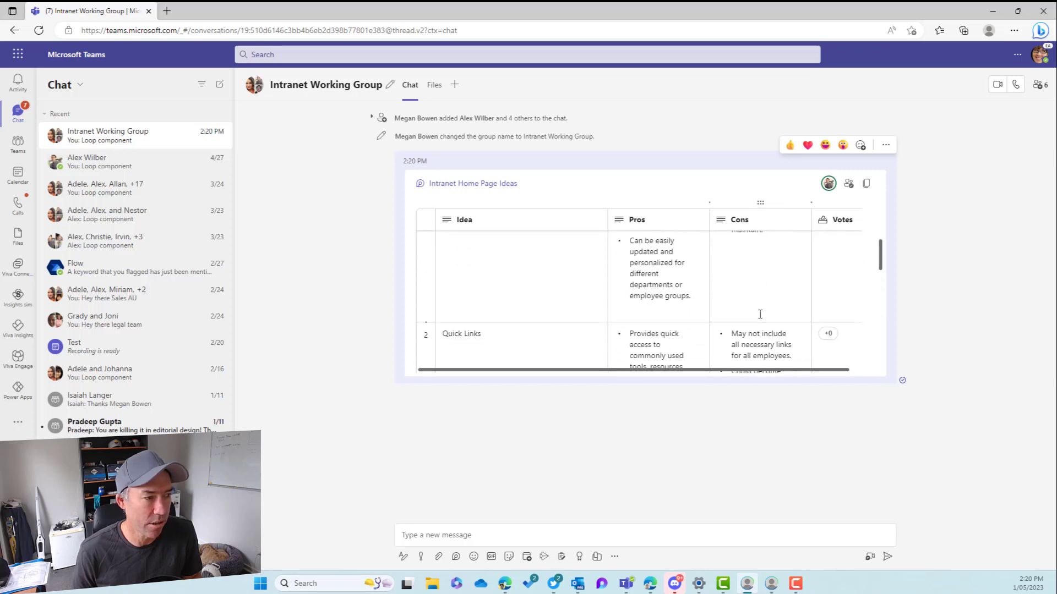
{"action": "scroll", "scroll_direction": "down", "scroll_amount": 3}
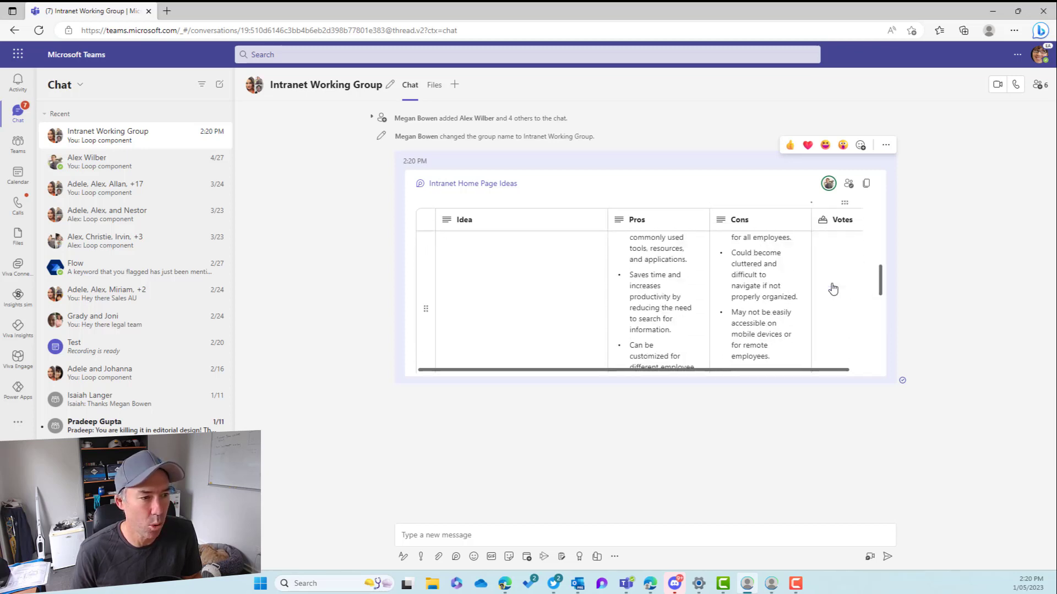
{"action": "scroll", "scroll_direction": "down", "scroll_amount": 3}
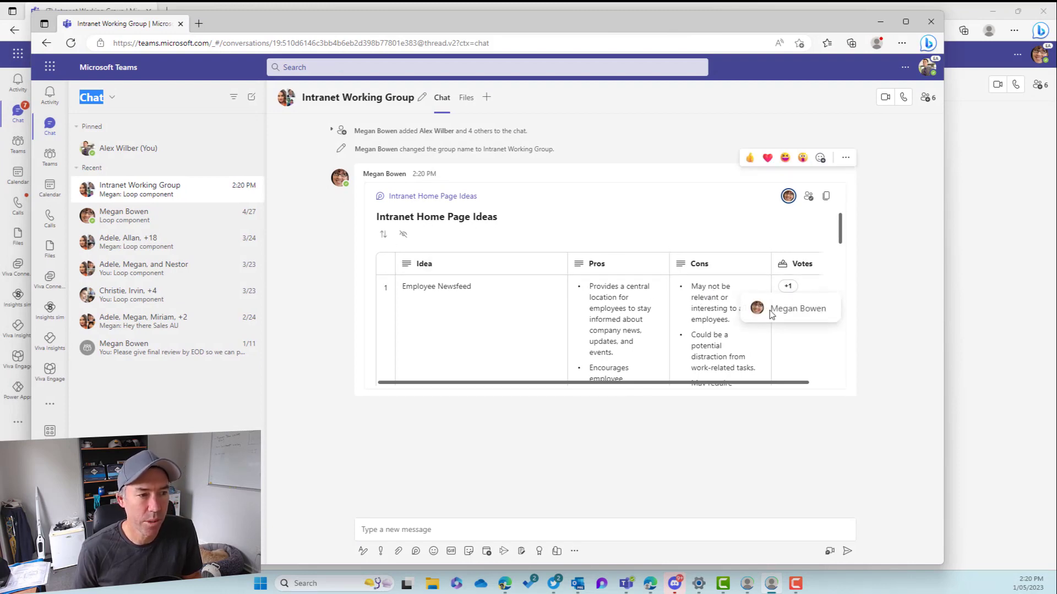
Step: Vote for Employee Newsfeed and Employee Directory, then copy the voting table's link
{"action": "left_click", "coordinate": [787, 286]}
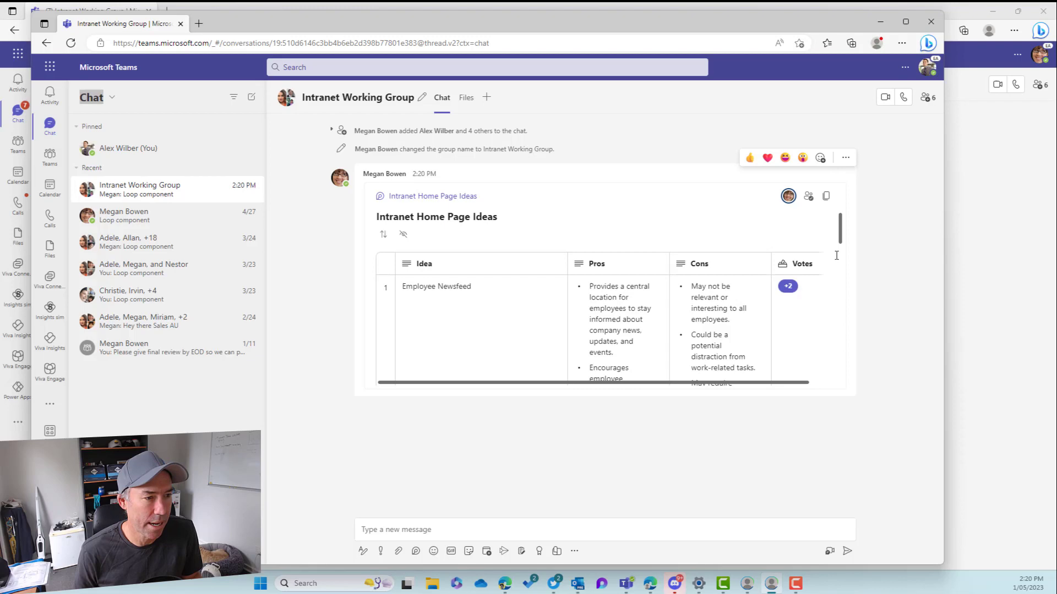
{"action": "scroll", "scroll_direction": "down", "scroll_amount": 3}
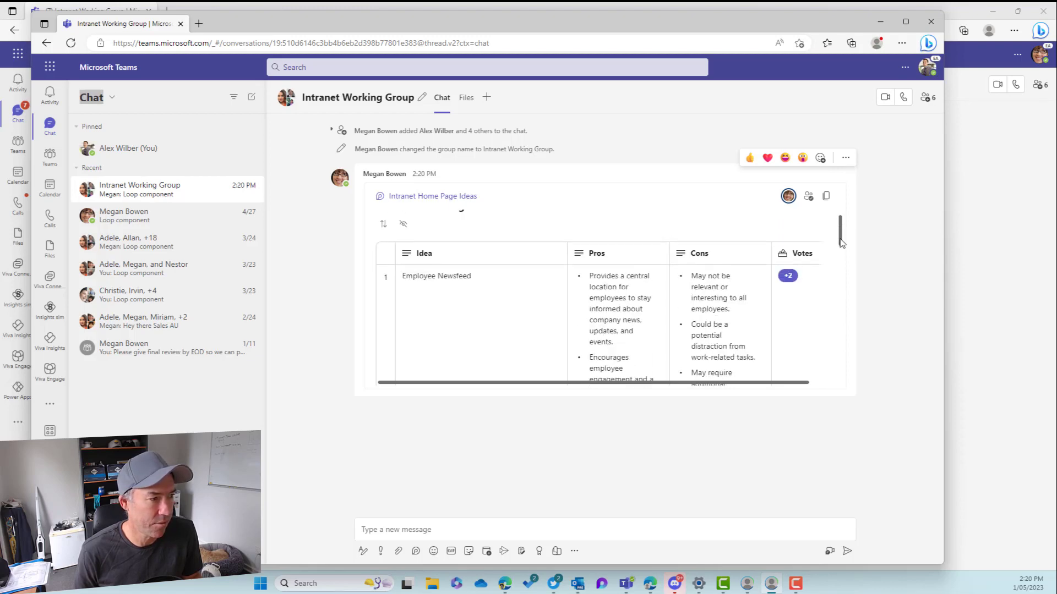
{"action": "scroll", "scroll_direction": "down", "scroll_amount": 3}
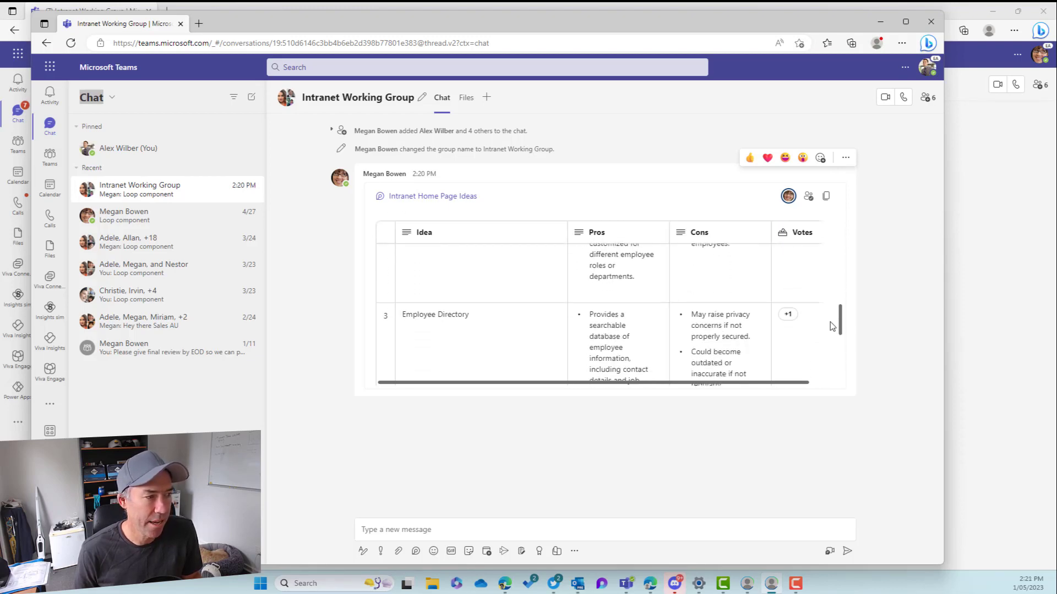
{"action": "left_click", "coordinate": [787, 314]}
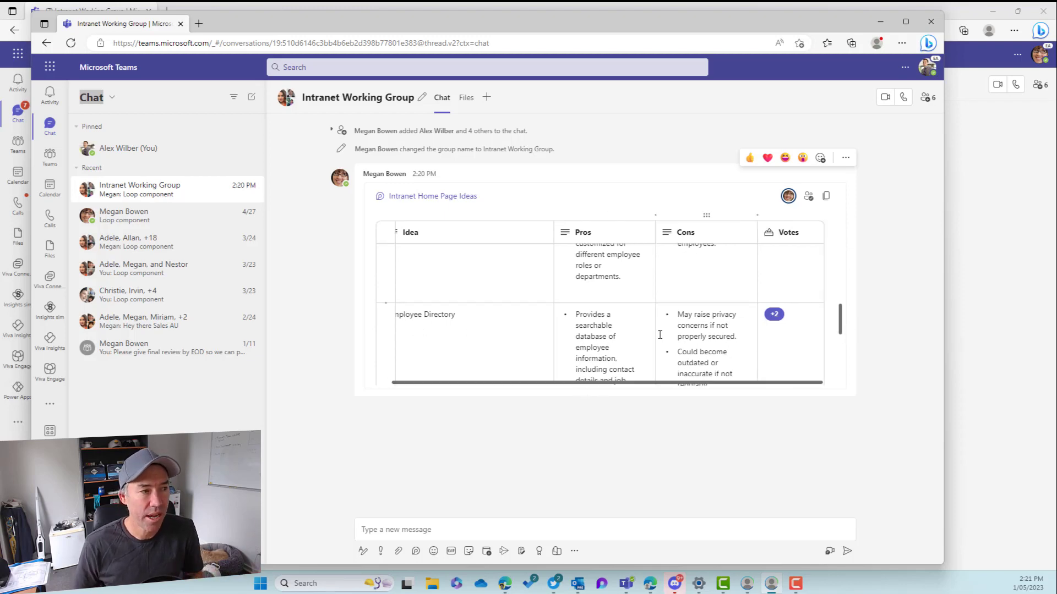
{"action": "mouse_move", "coordinate": [971, 102]}
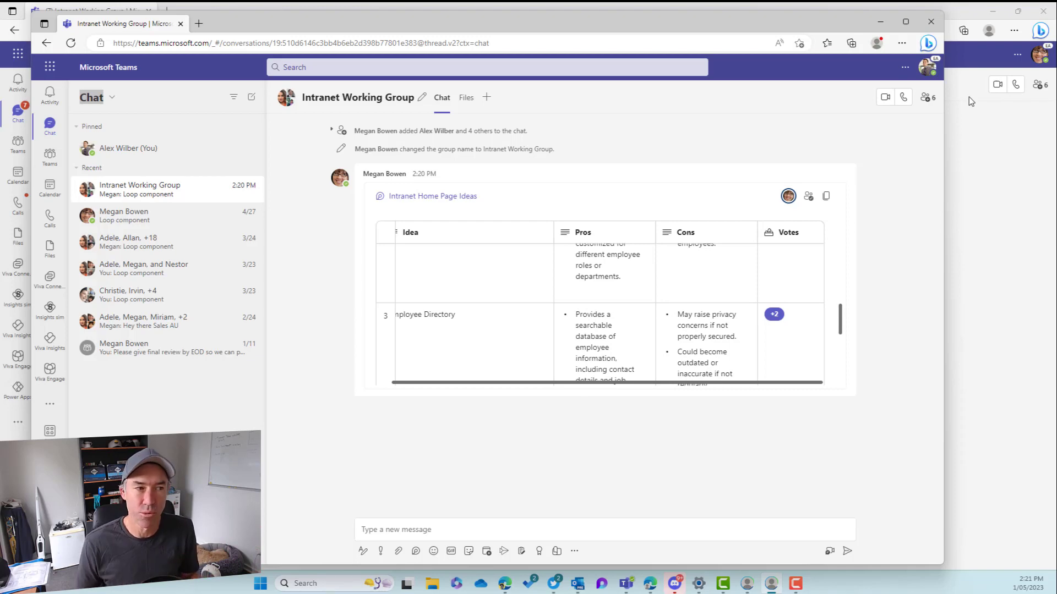
{"action": "mouse_move", "coordinate": [883, 194]}
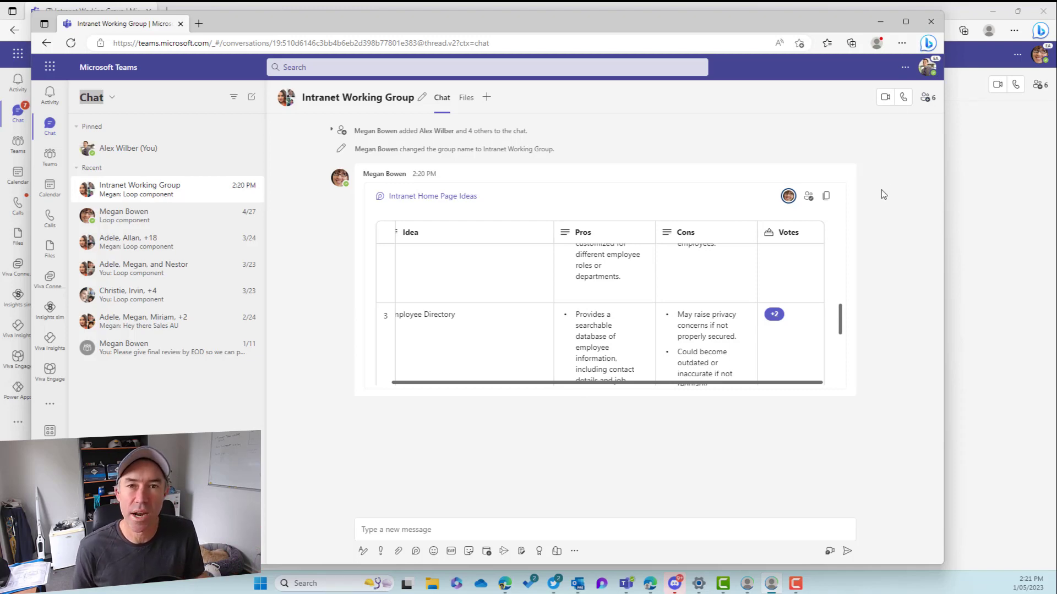
{"action": "mouse_move", "coordinate": [846, 202]}
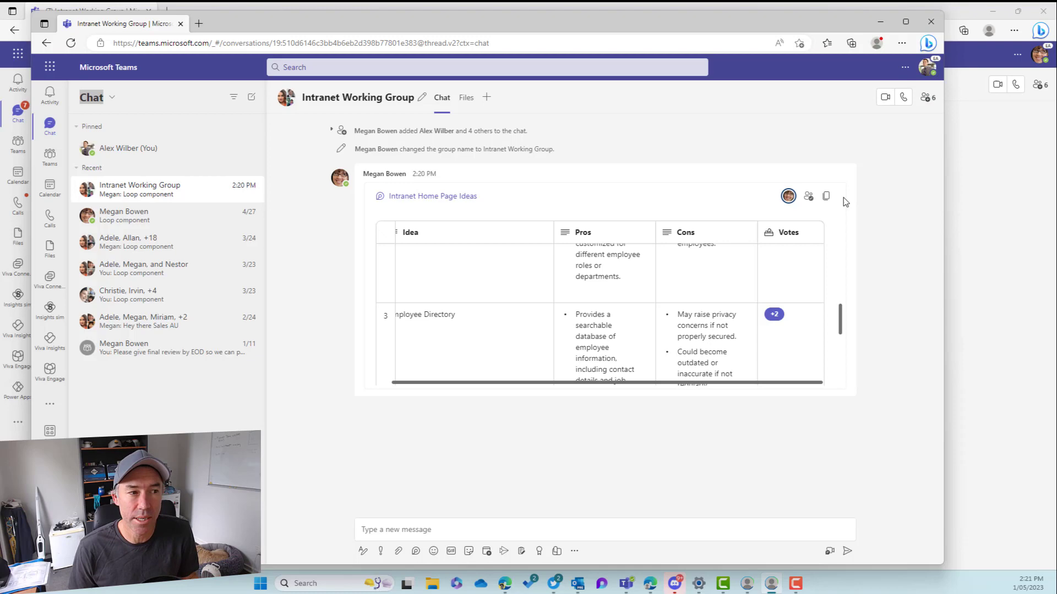
{"action": "left_click", "coordinate": [825, 196]}
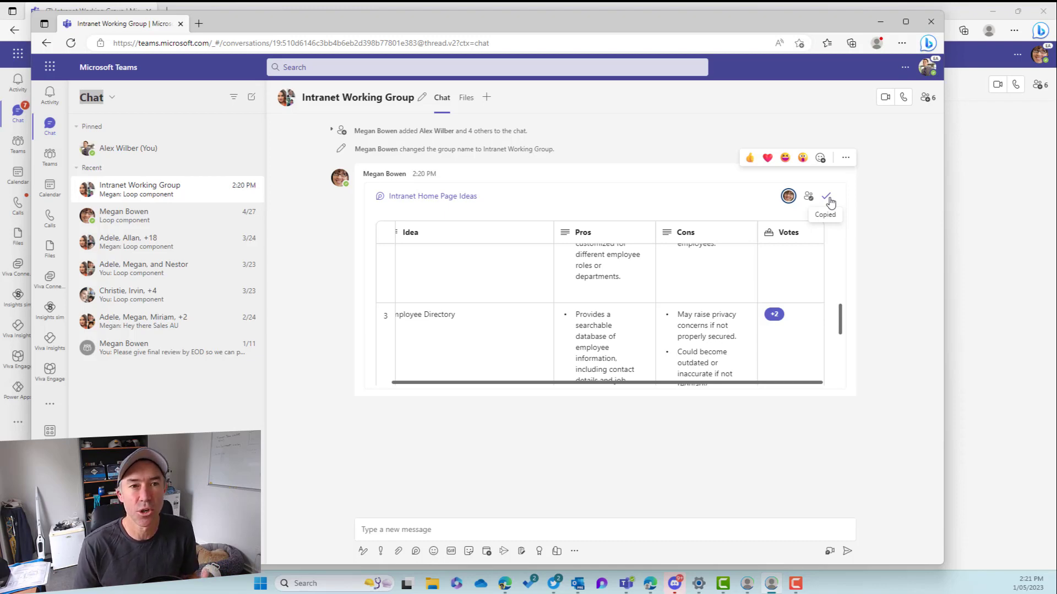
{"action": "mouse_move", "coordinate": [750, 131]}
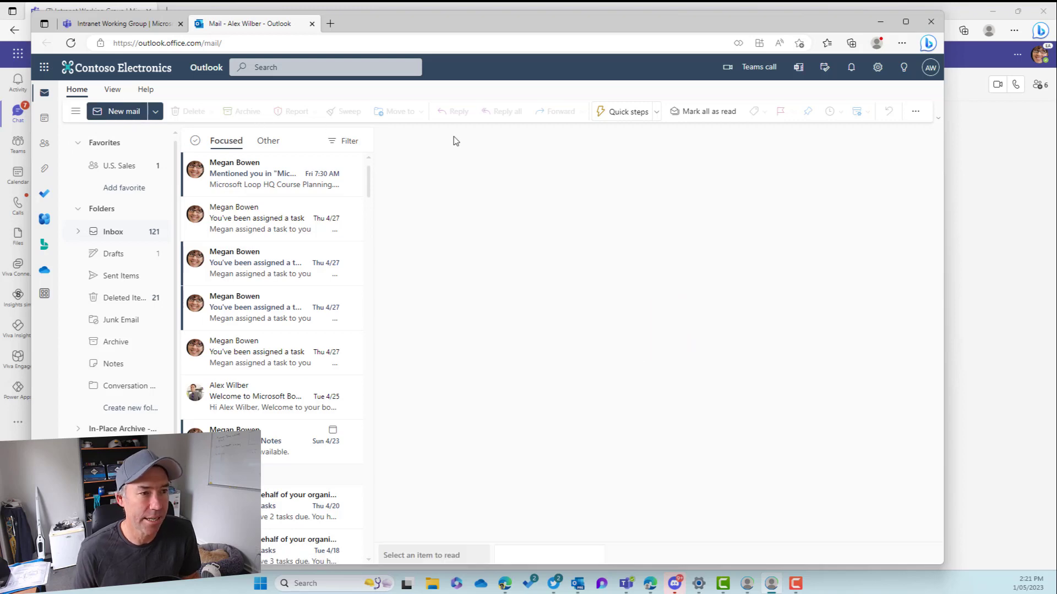
{"action": "mouse_move", "coordinate": [625, 222]}
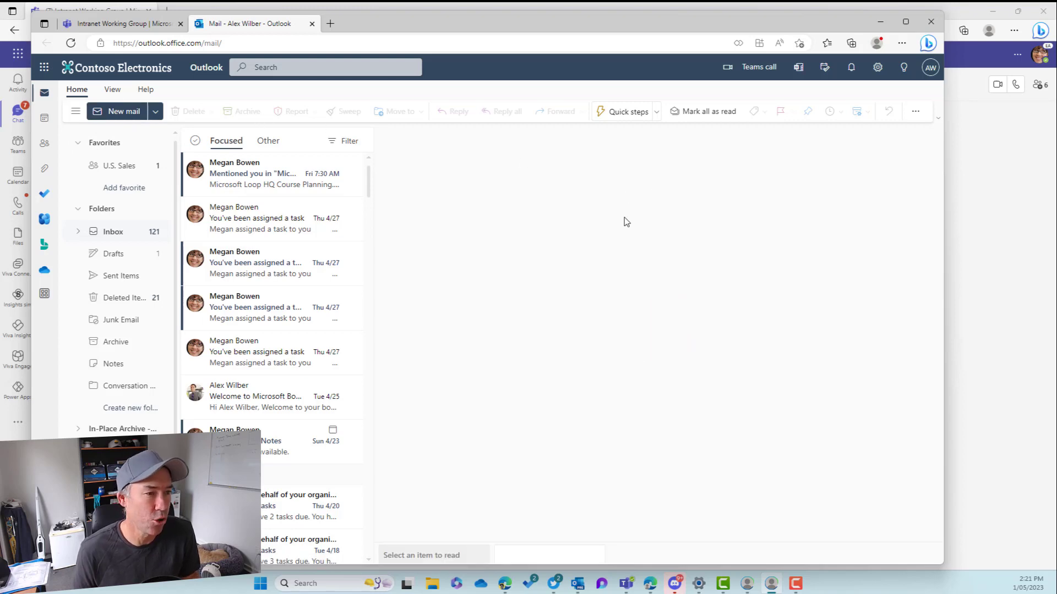
Step: Start a new email to Megan Bowen with the subject 'Voting Table'
{"action": "left_click", "coordinate": [124, 111]}
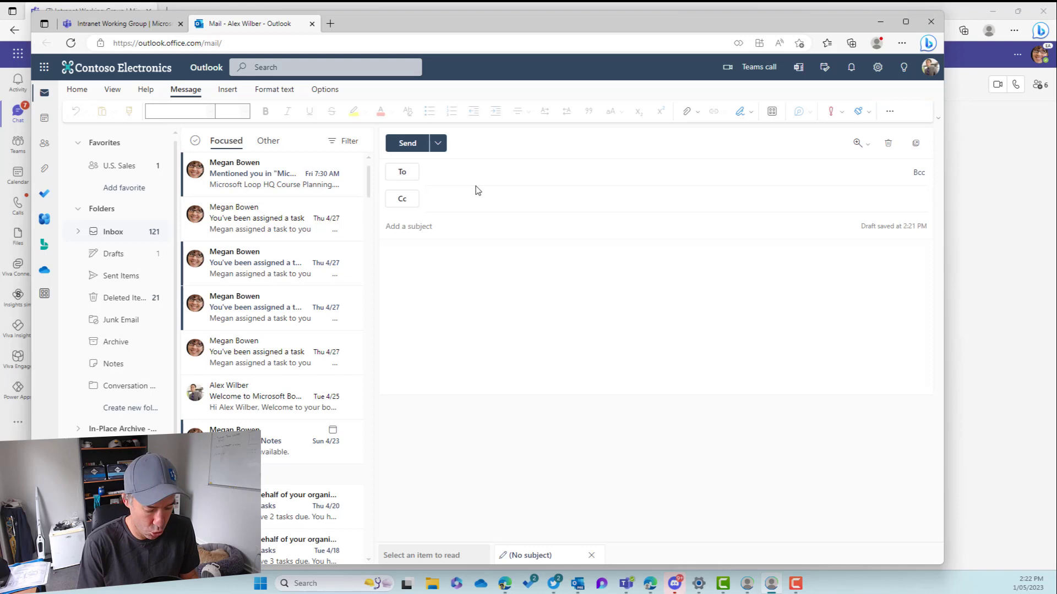
{"action": "type", "text": "mega"}
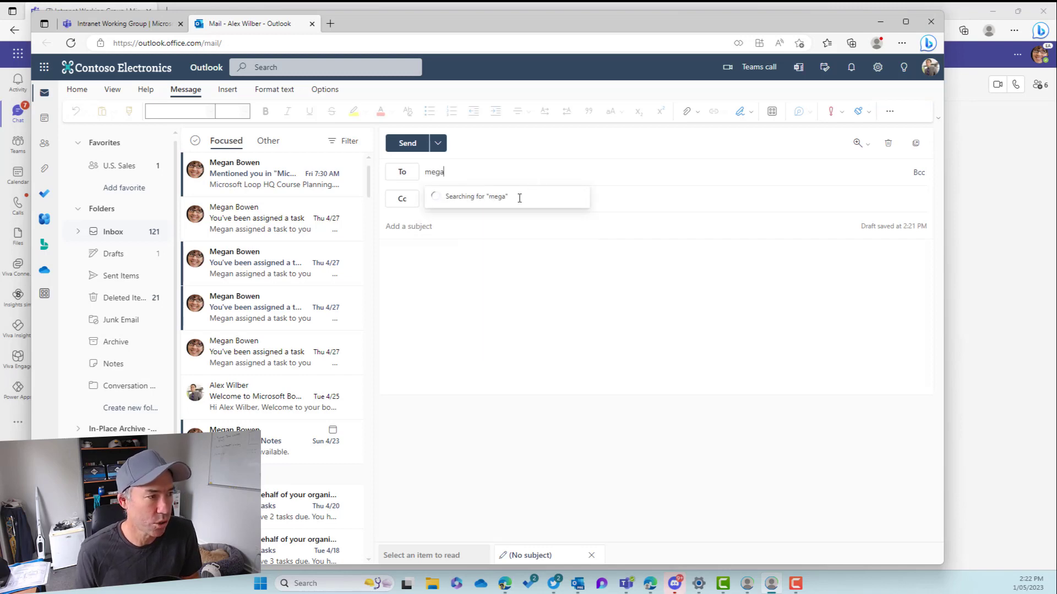
{"action": "left_click", "coordinate": [477, 196]}
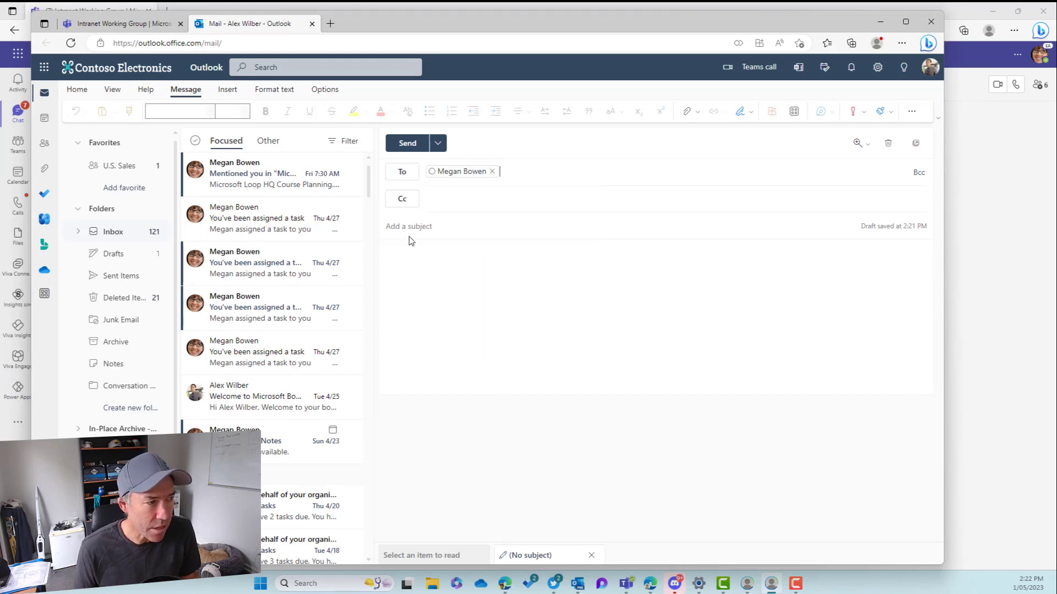
{"action": "type", "text": "V"}
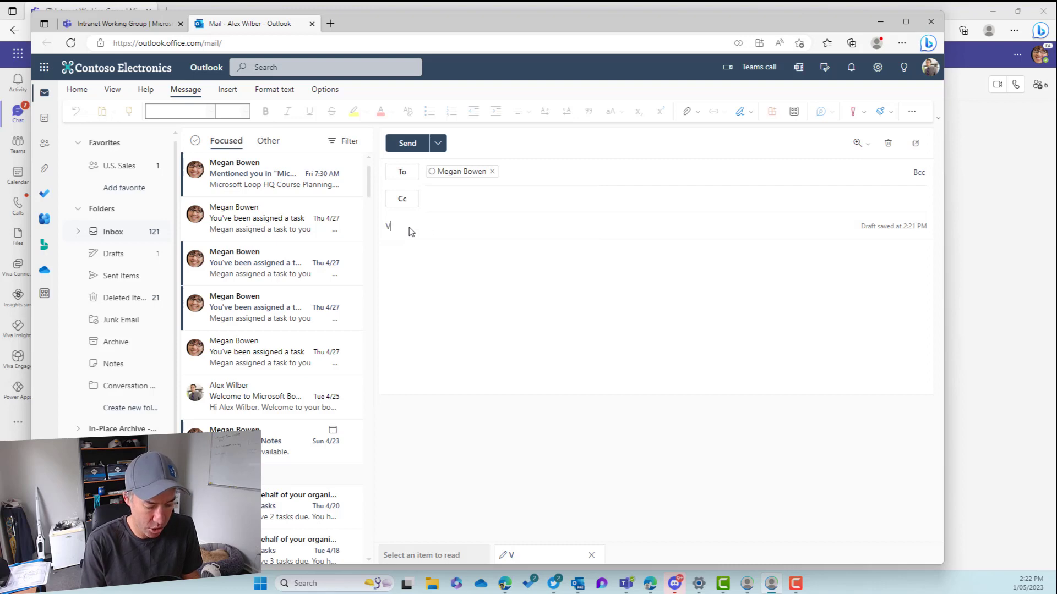
{"action": "type", "text": "oting Table"}
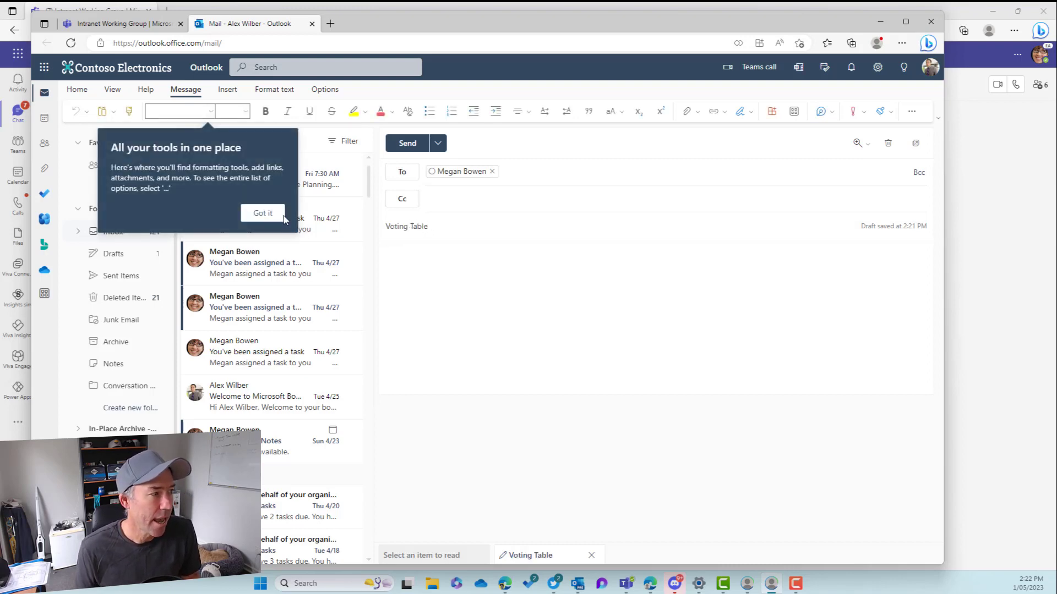
Step: Paste the live voting table into the email body and send it
{"action": "left_click", "coordinate": [262, 213]}
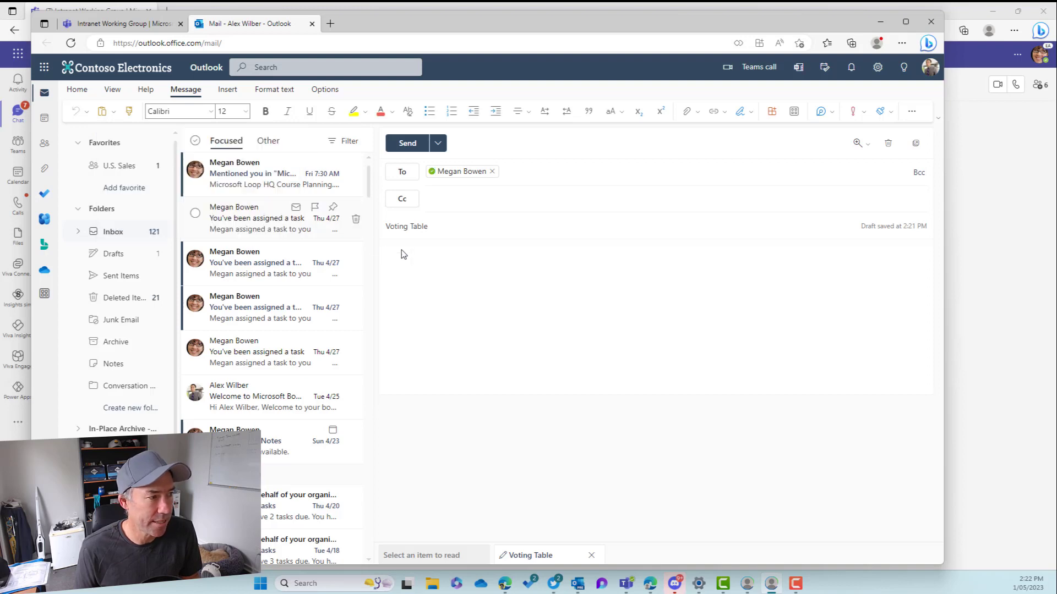
{"action": "left_click", "coordinate": [511, 267]}
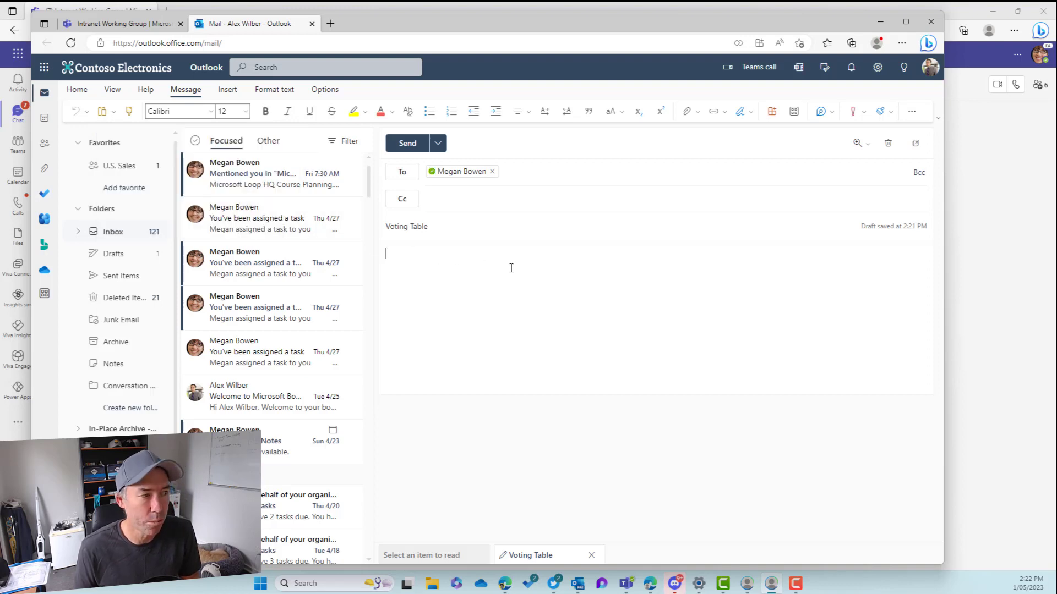
{"action": "key", "text": "ctrl+v"}
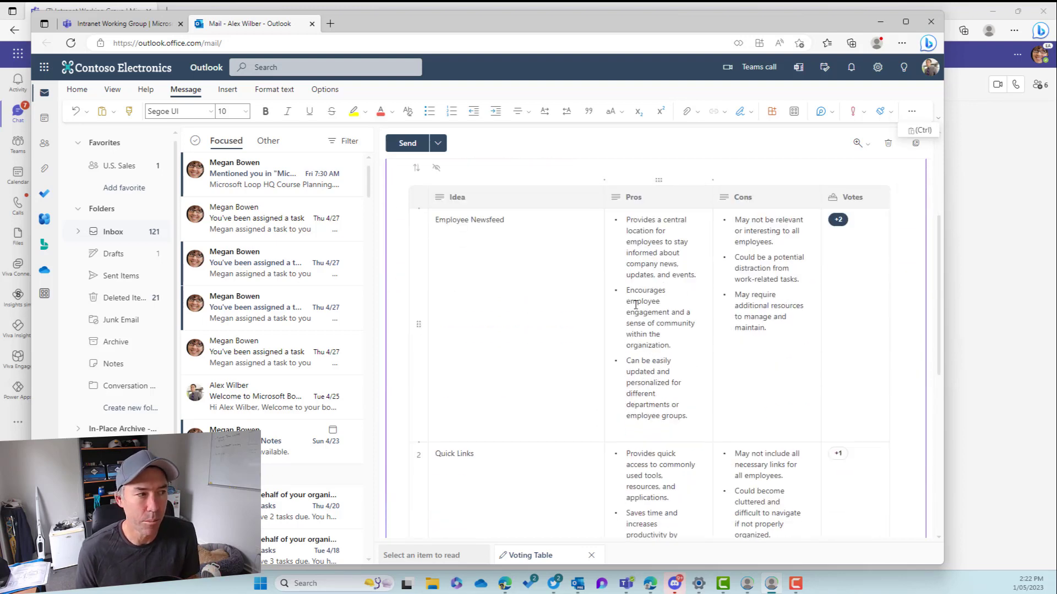
{"action": "scroll", "scroll_direction": "up", "scroll_amount": 3}
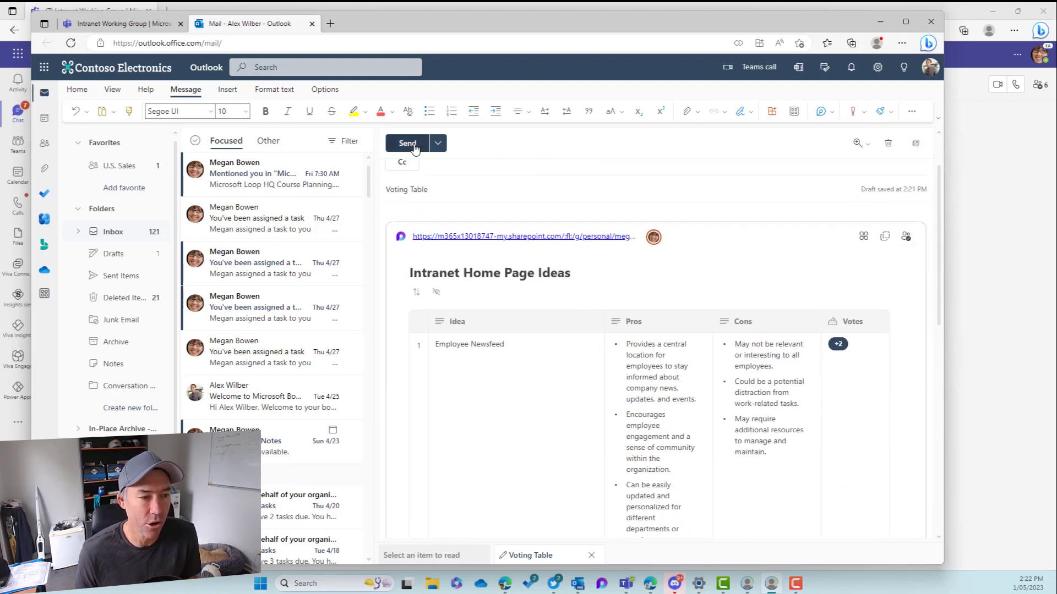
{"action": "left_click", "coordinate": [408, 143]}
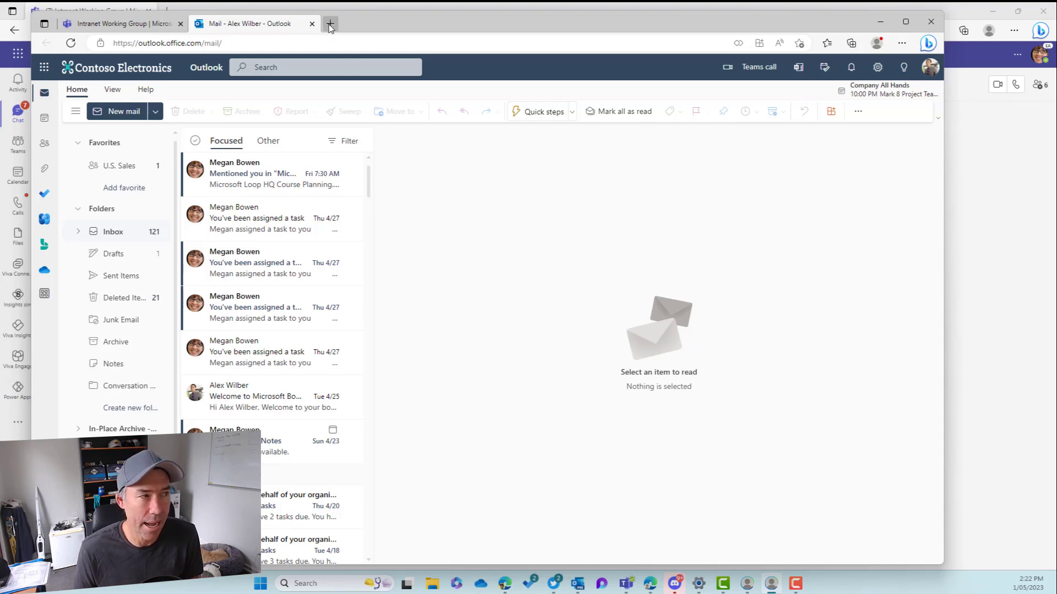
Step: Open a new Edge tab and go to loop.microsoft.com
{"action": "left_click", "coordinate": [330, 24]}
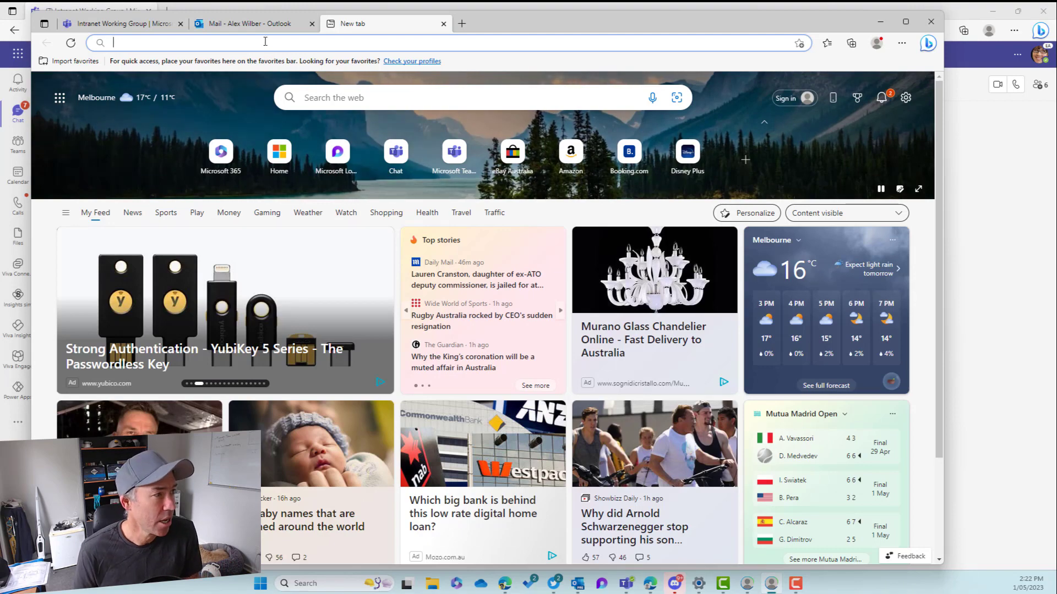
{"action": "left_click", "coordinate": [337, 152]}
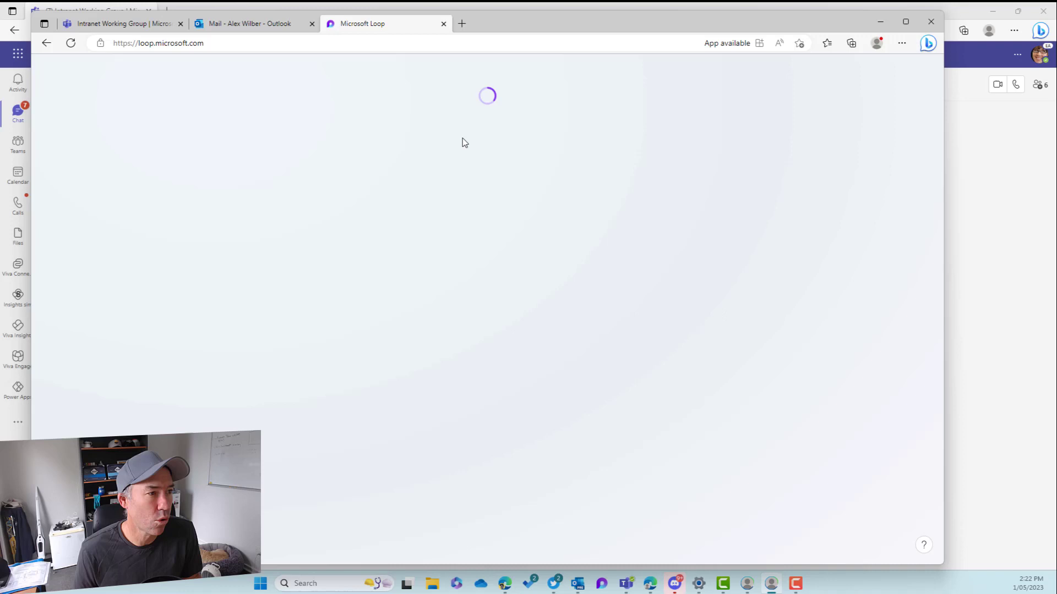
{"action": "mouse_move", "coordinate": [500, 171]}
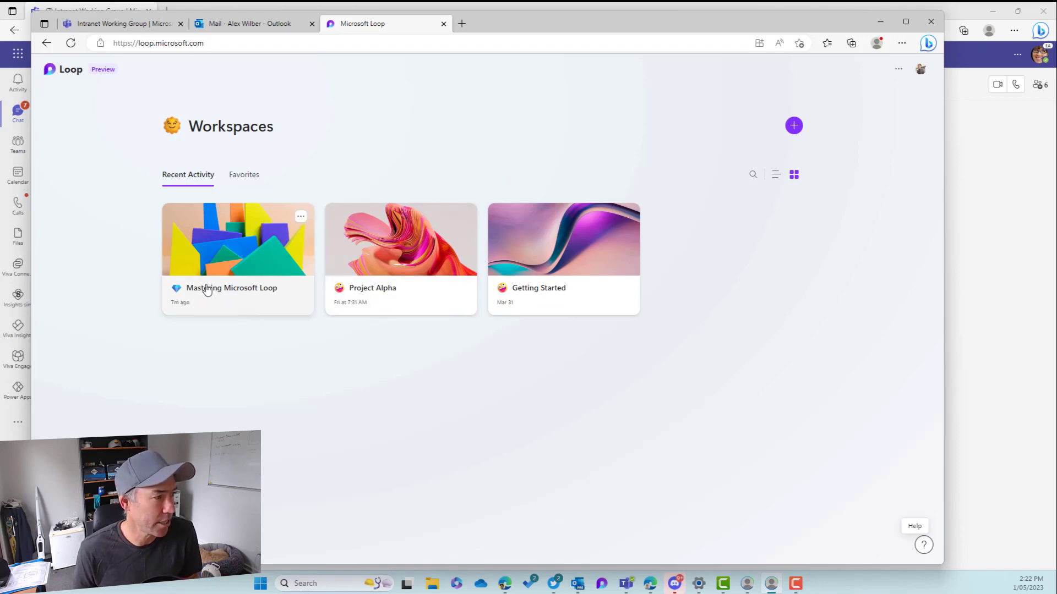
{"action": "mouse_move", "coordinate": [399, 297]}
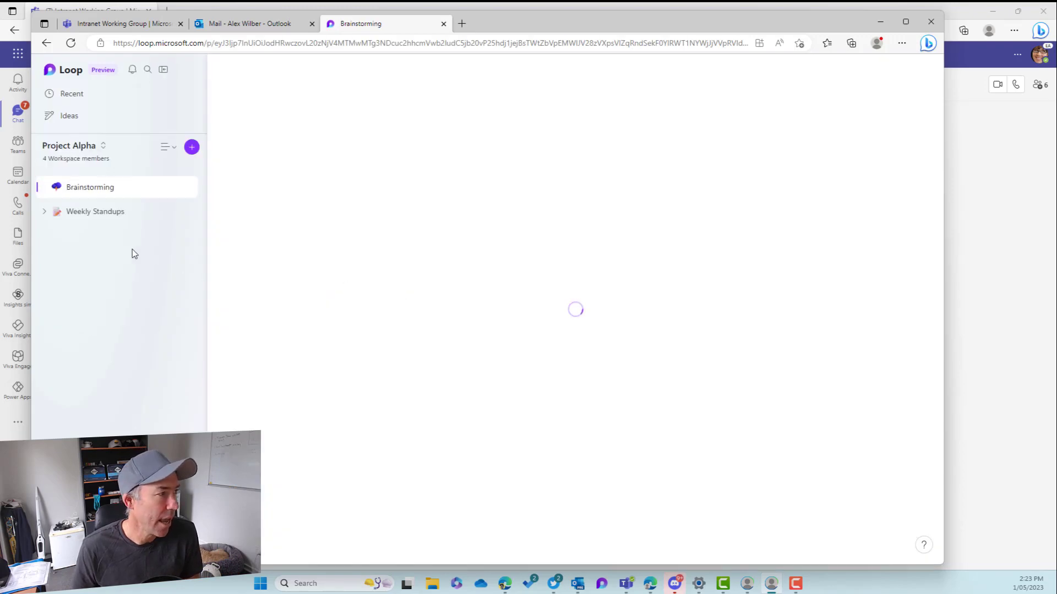
{"action": "mouse_move", "coordinate": [108, 195]}
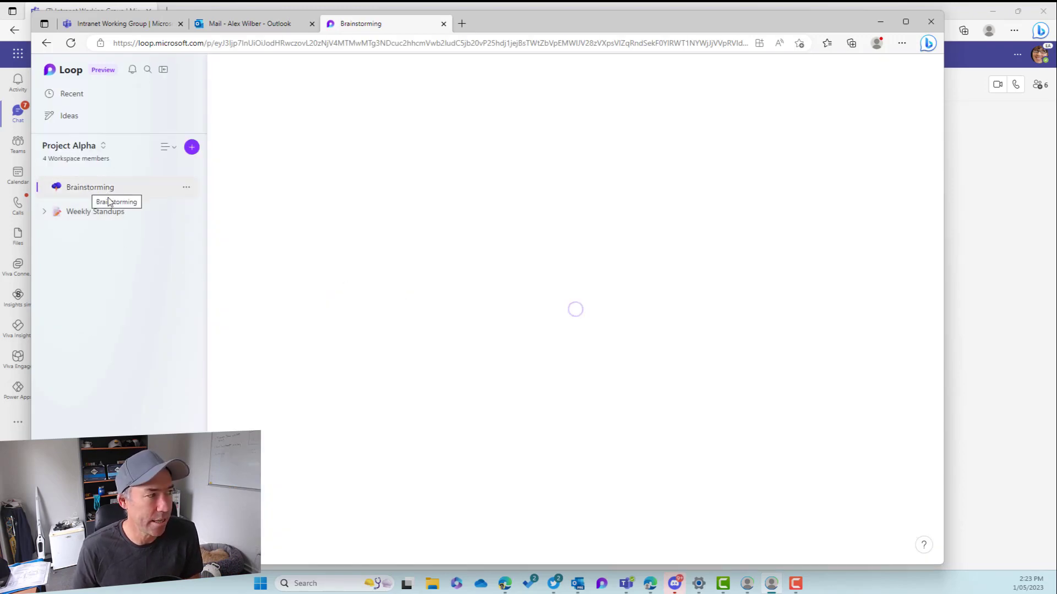
Step: Open Project Alpha's Brainstorming page and scroll through the pasted voting table
{"action": "left_click", "coordinate": [89, 187]}
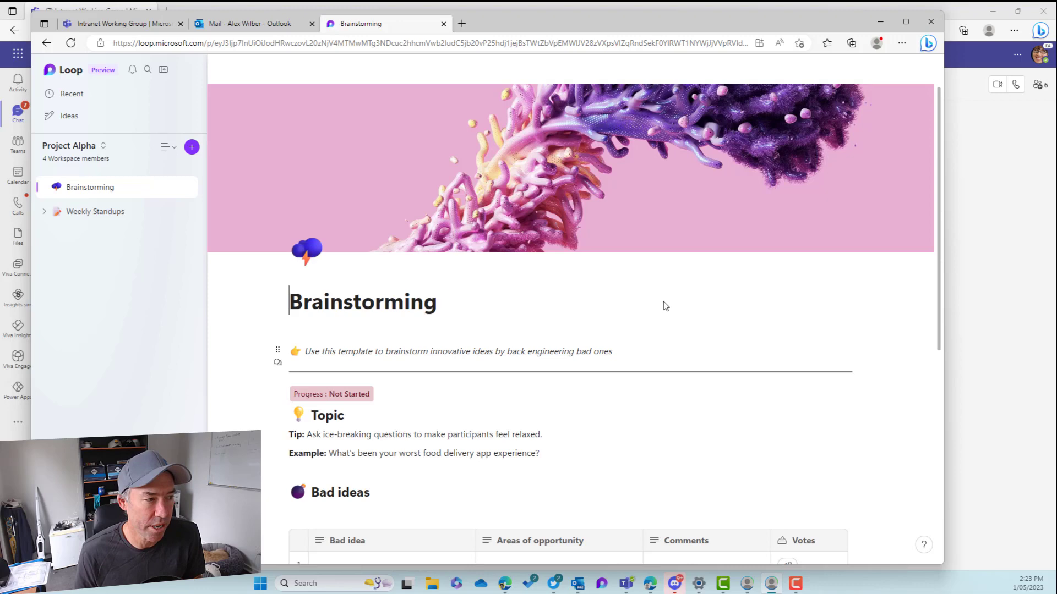
{"action": "scroll", "scroll_direction": "down", "scroll_amount": 3}
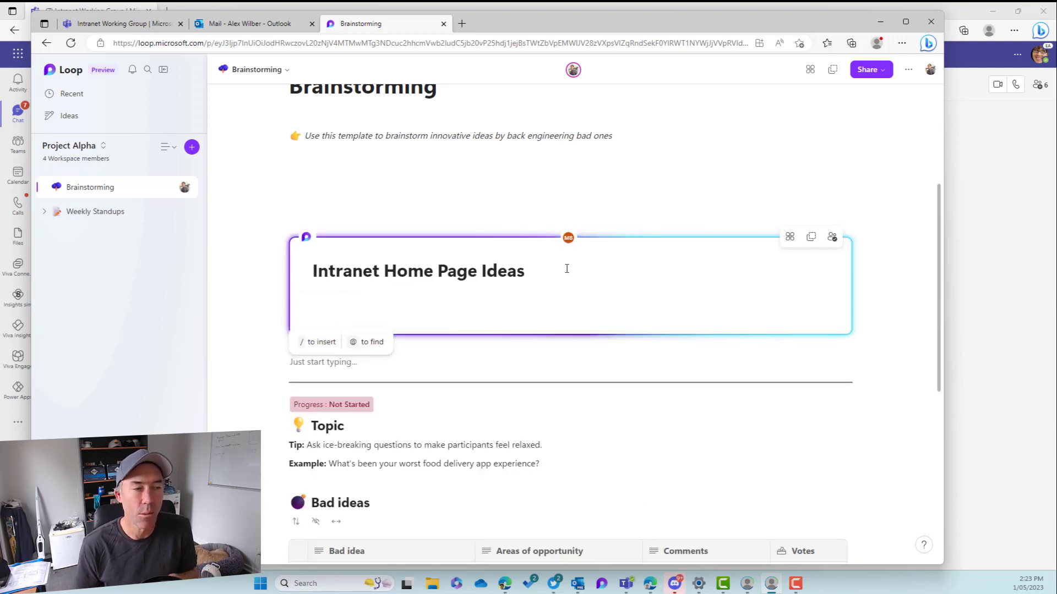
{"action": "scroll", "scroll_direction": "down", "scroll_amount": 3}
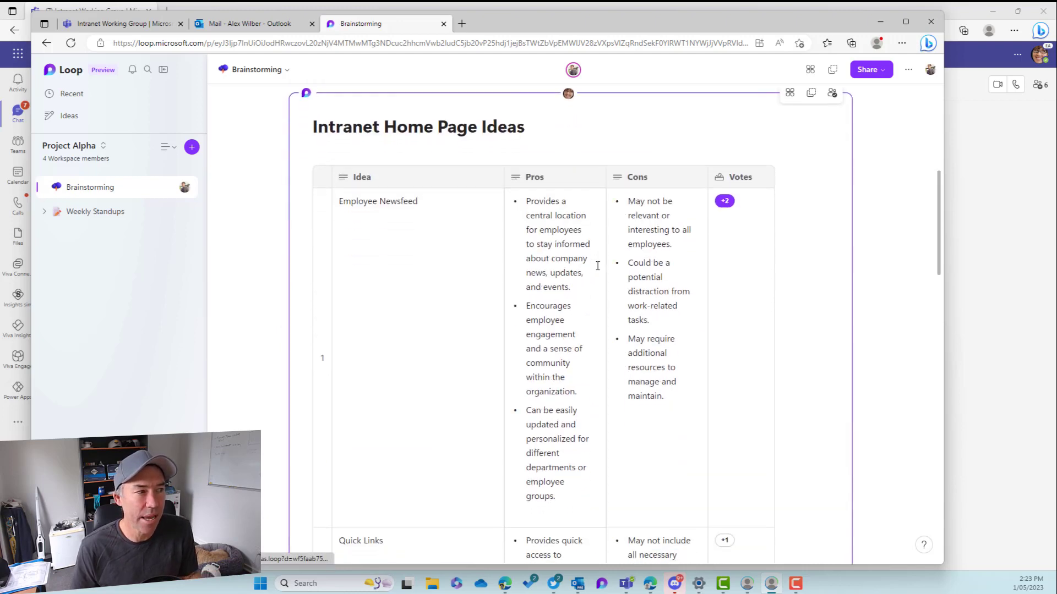